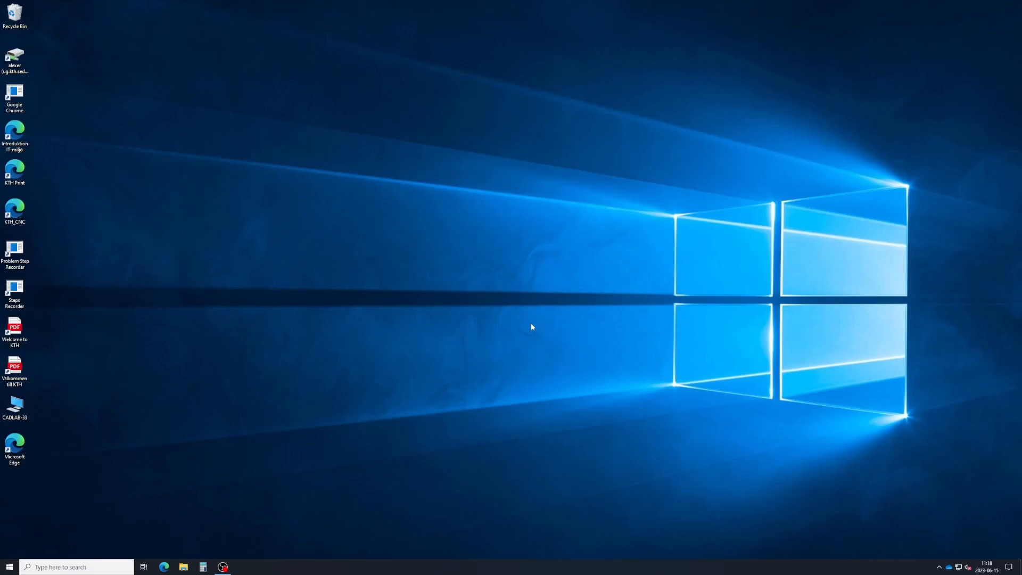
Sign in to Creative Cloud Desktop with the KTH email through university single sign-on
click(8, 566)
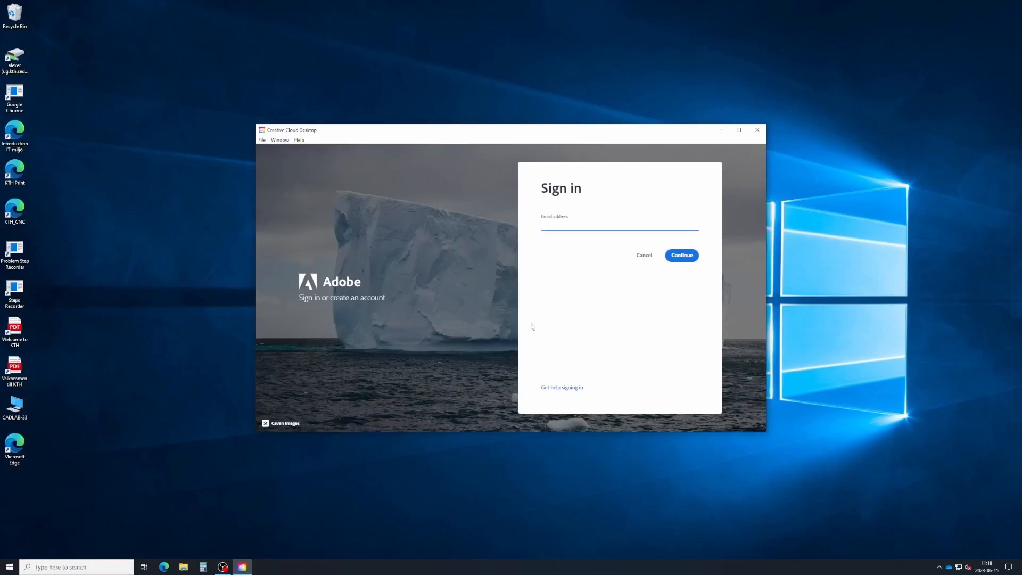
text(kth.se)
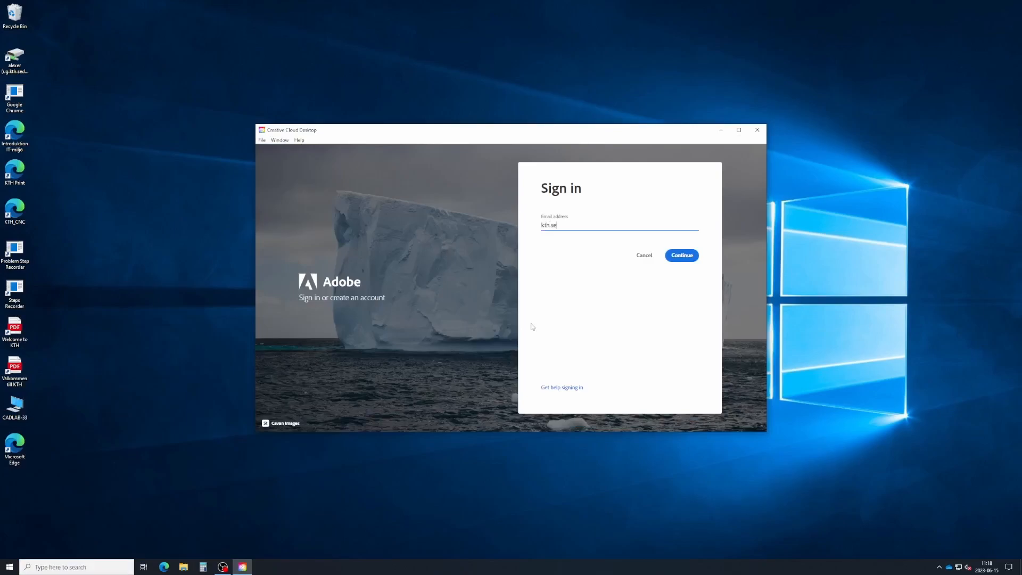
click(680, 255)
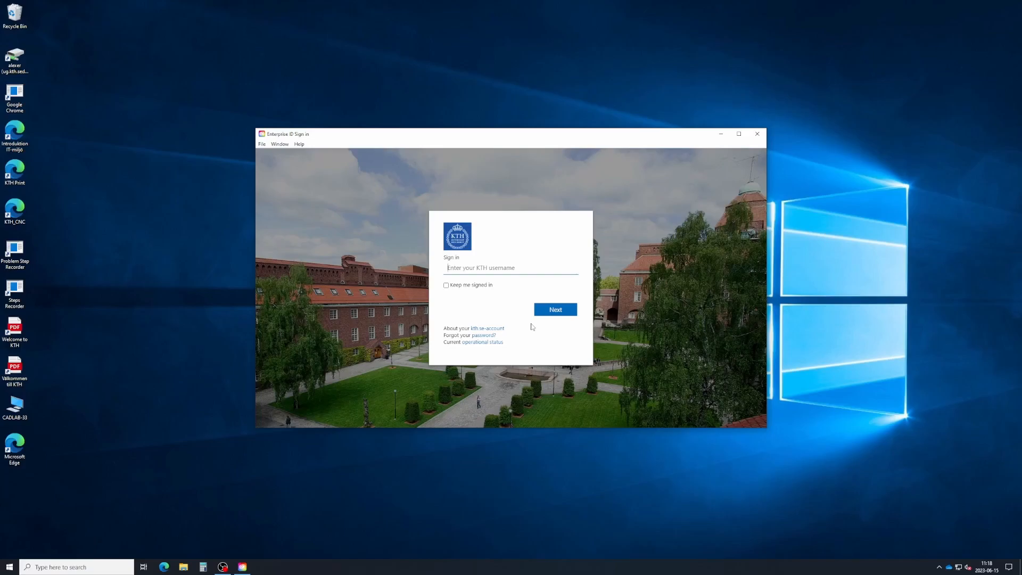
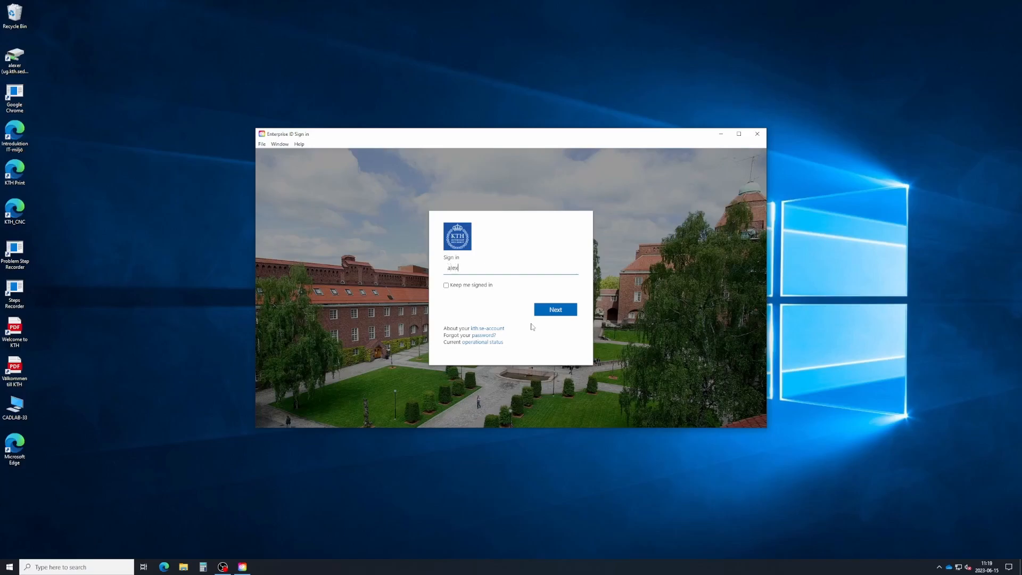
click(555, 308)
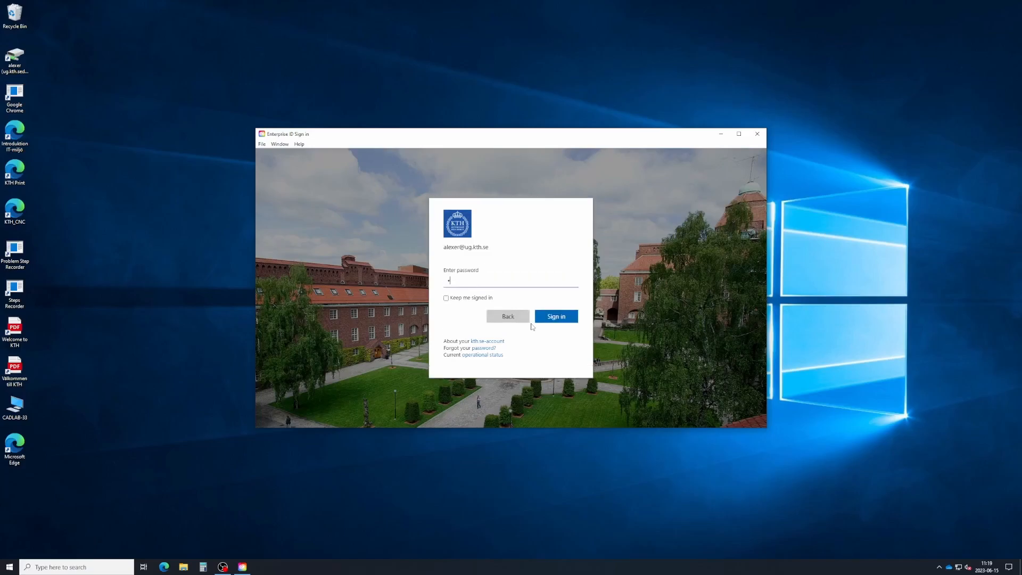
text(password)
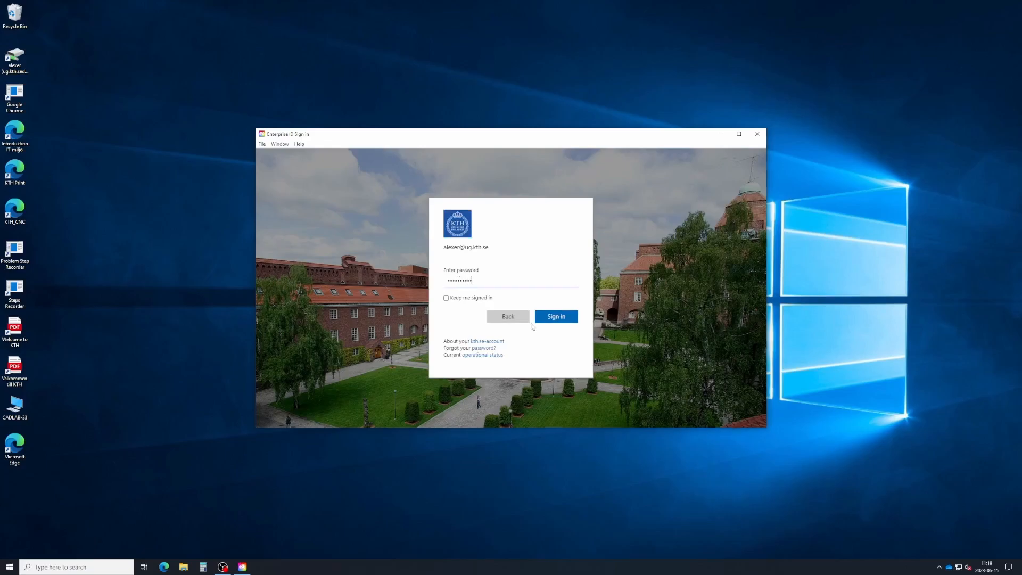
click(554, 317)
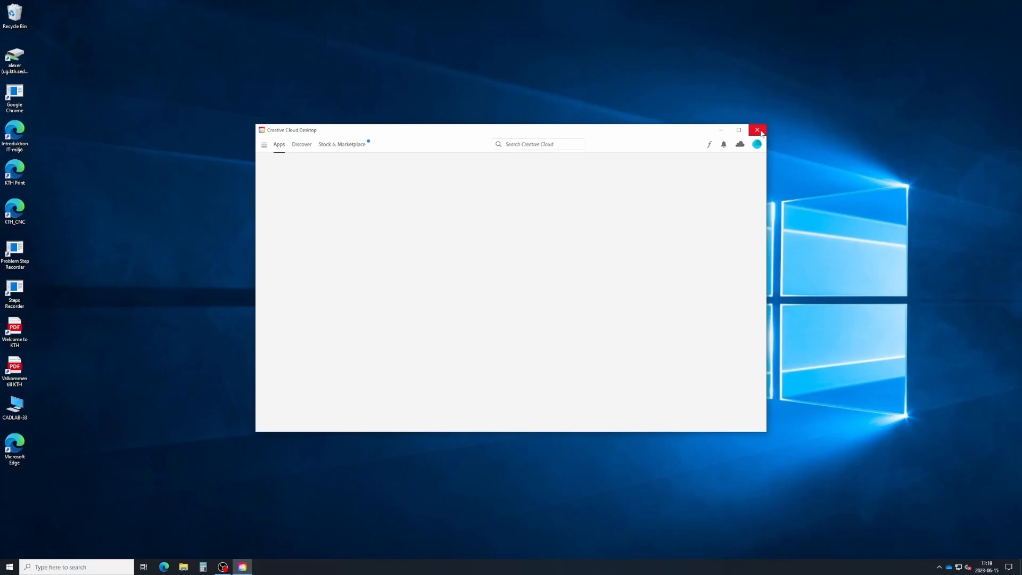
Close Creative Cloud and launch Adobe Illustrator 2022 by searching 'illust'
click(757, 130)
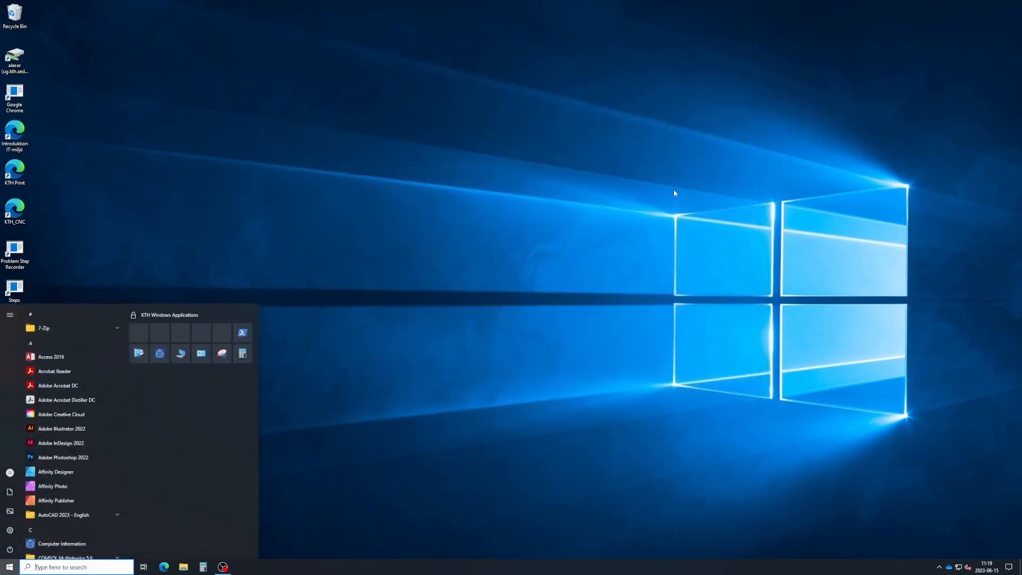
text(illust)
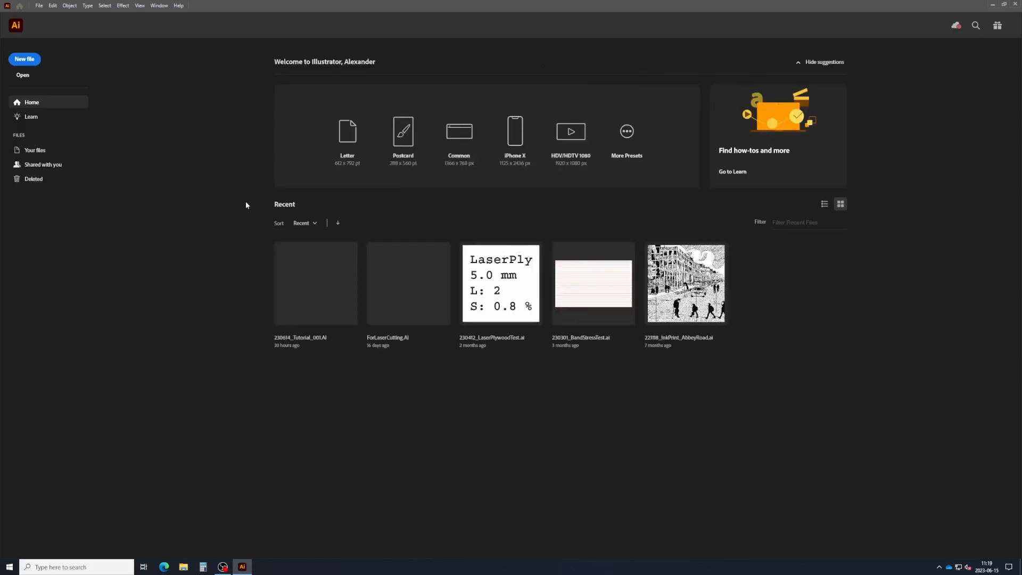
Download the laser cutter template from the DFL site's 03_IllustratorTemplate folder and open it
click(164, 570)
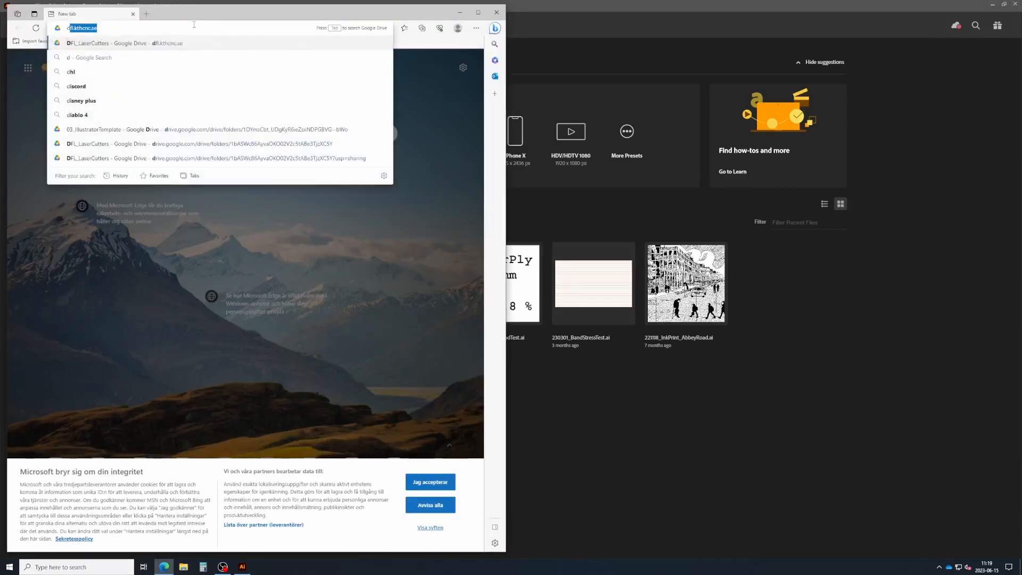
text(fl.kth)
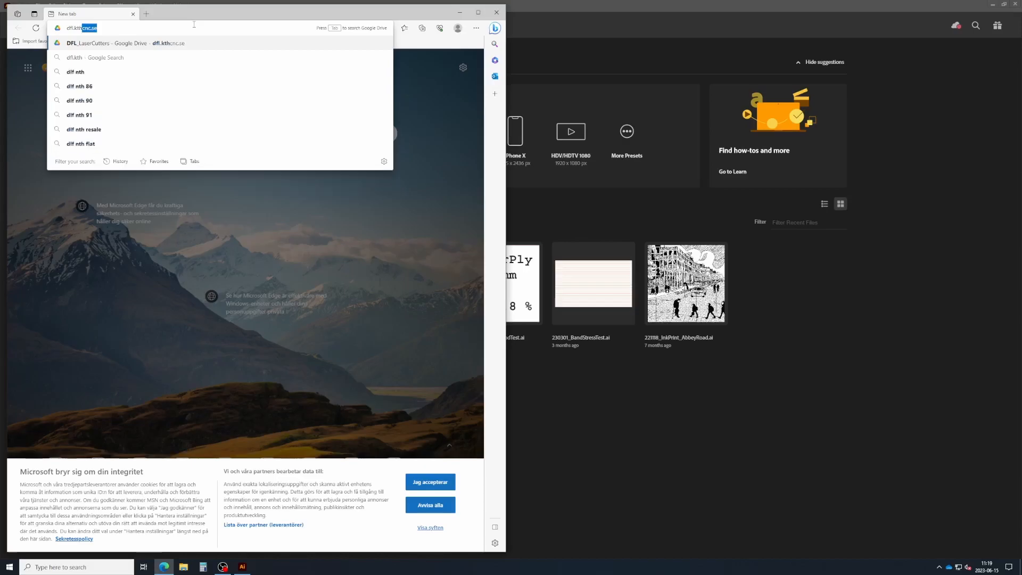
key(Return)
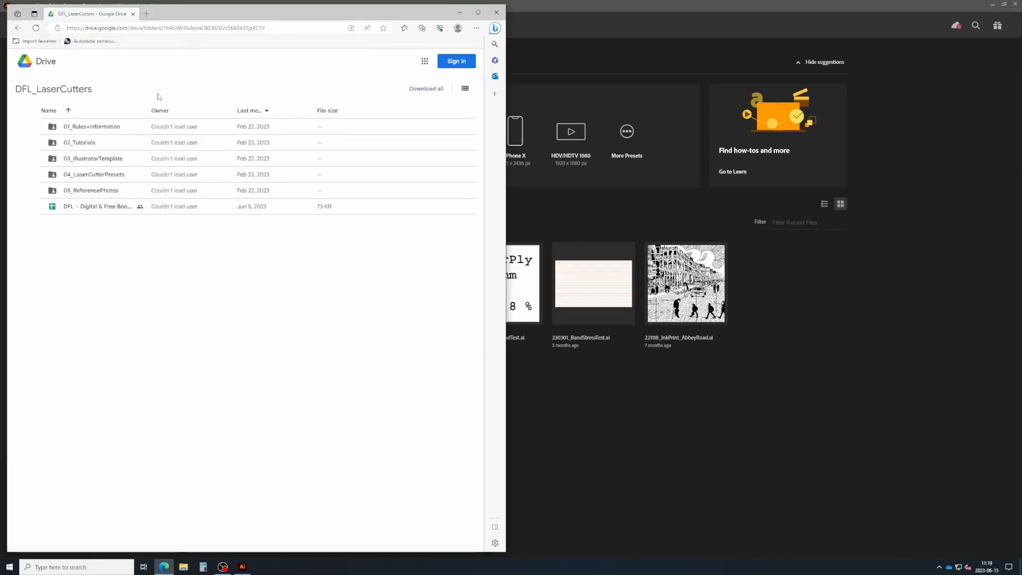
mouse_move(92, 158)
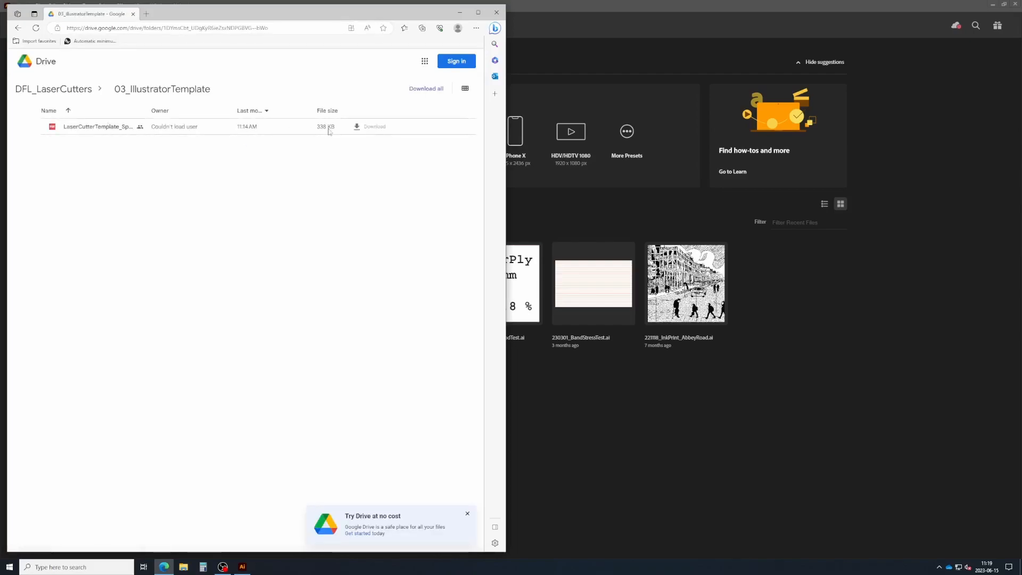
click(374, 127)
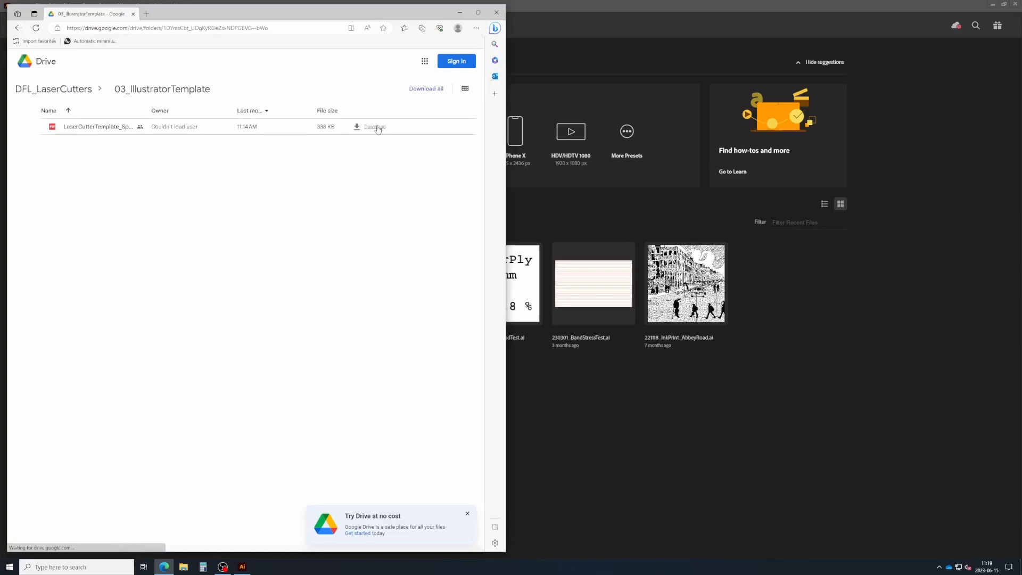
click(374, 127)
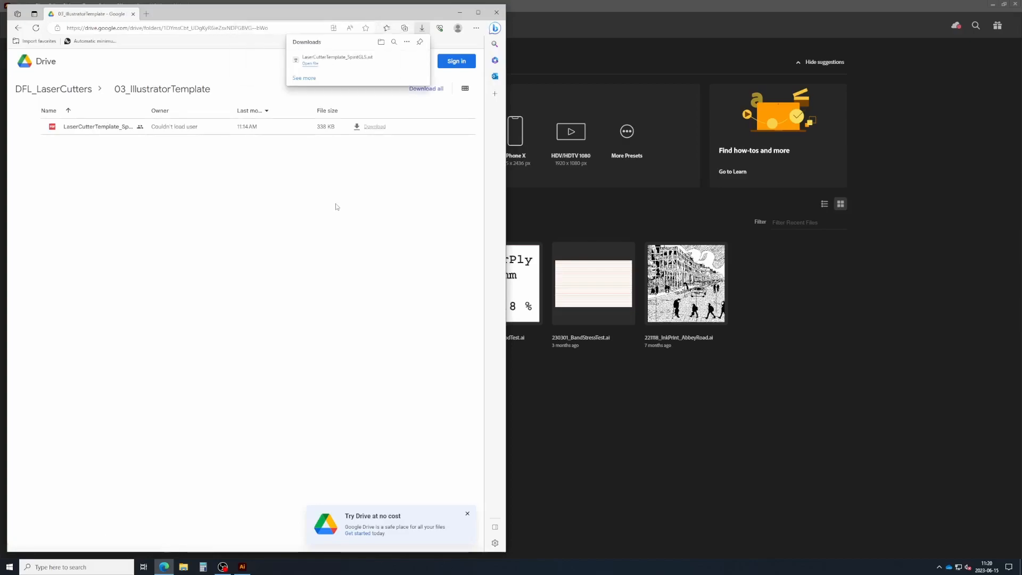
mouse_move(310, 65)
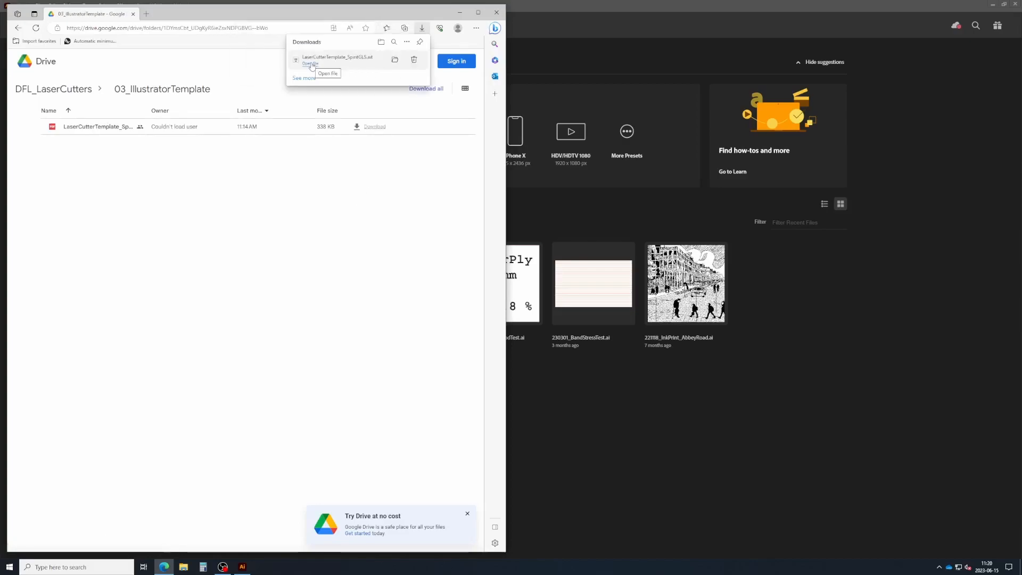
click(310, 64)
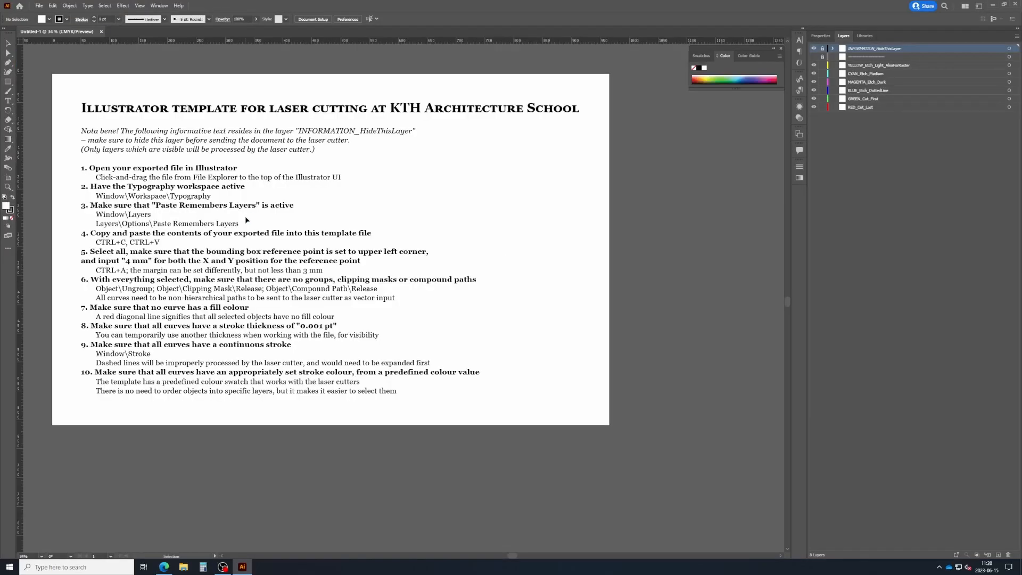
mouse_move(141, 373)
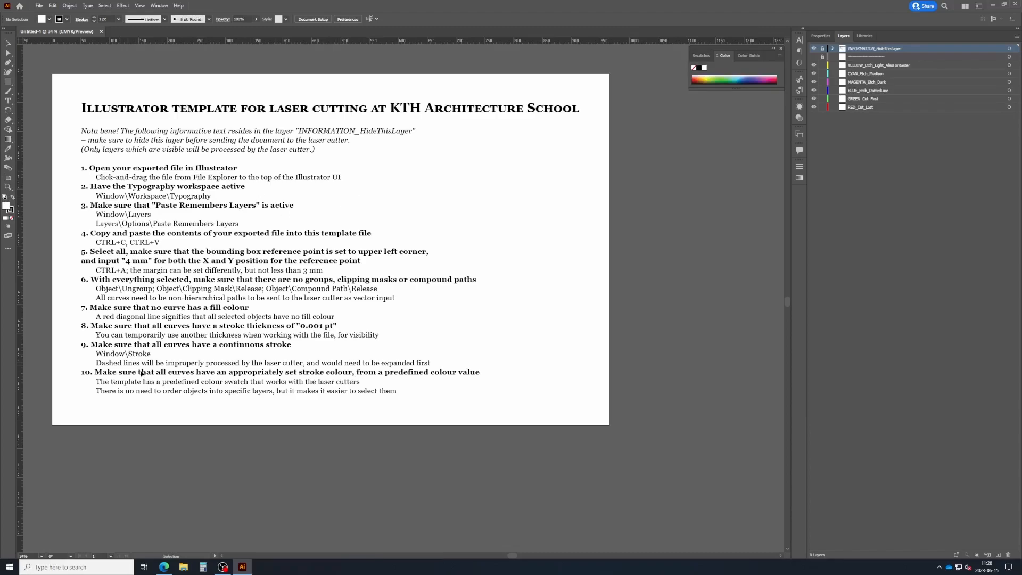
mouse_move(176, 168)
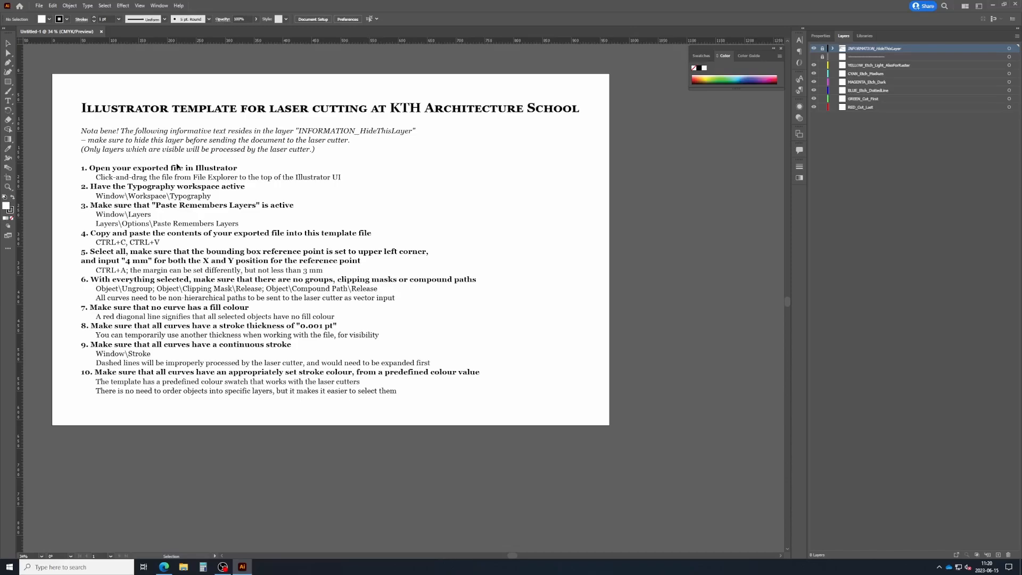
mouse_move(212, 295)
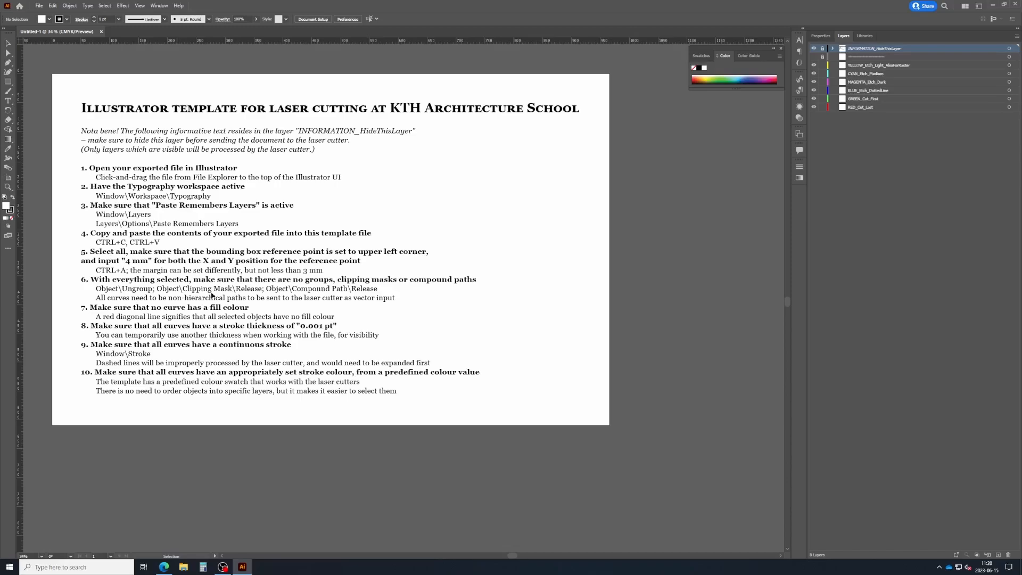
mouse_move(184, 566)
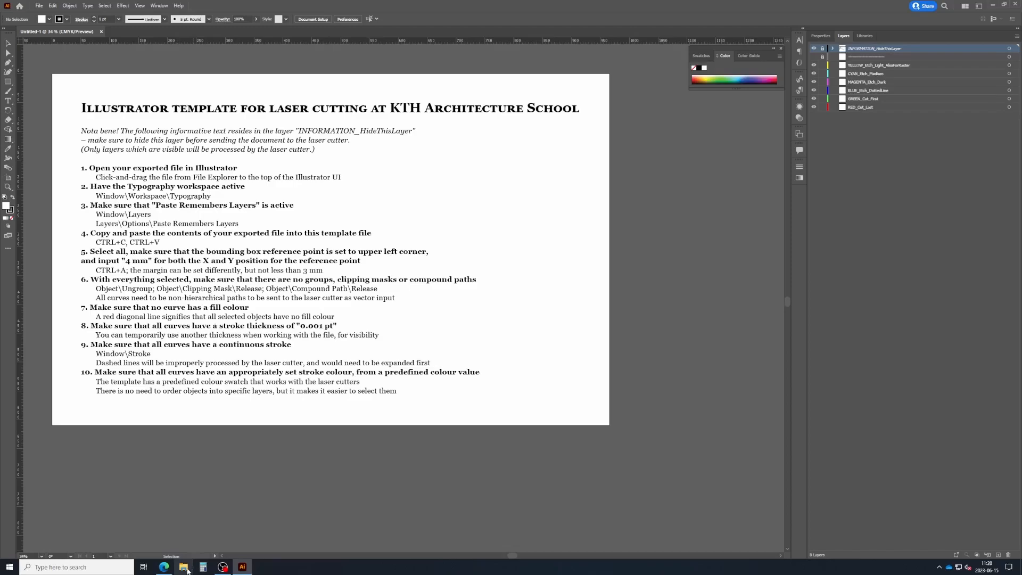
Open 230614_Tutorial_001.AI from the personal home network drive in File Explorer
click(183, 566)
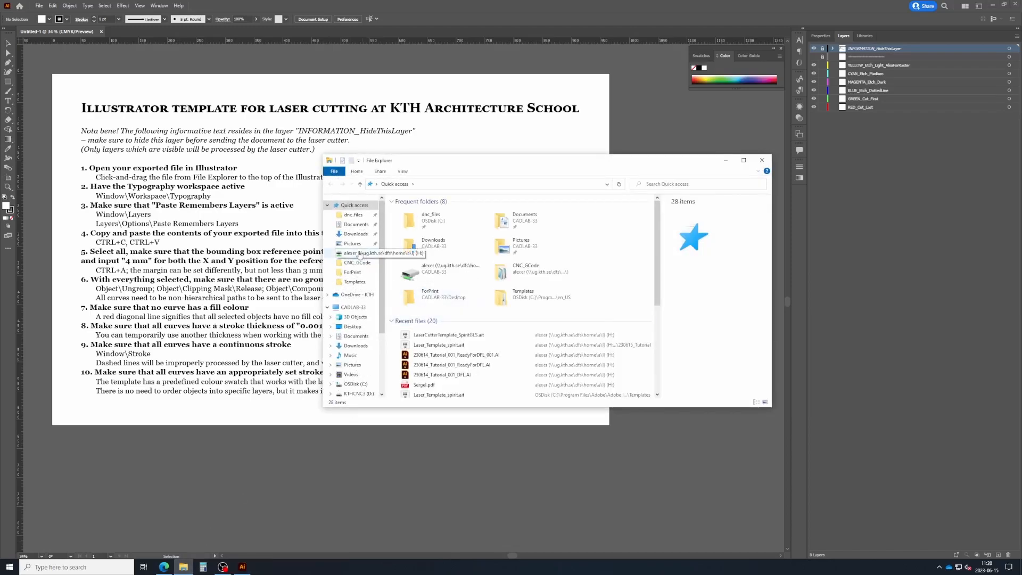
double_click(358, 253)
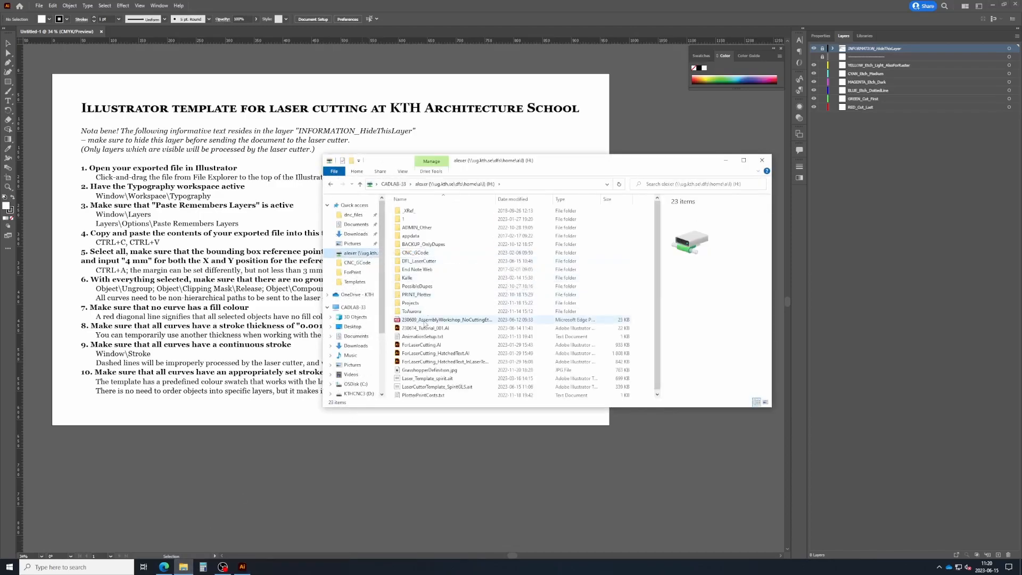
click(424, 328)
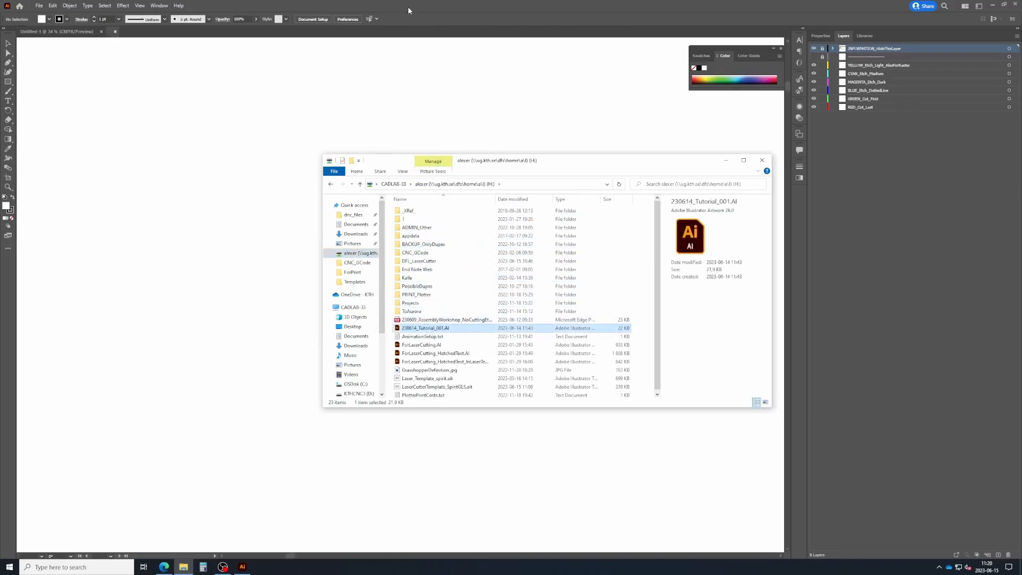
double_click(424, 328)
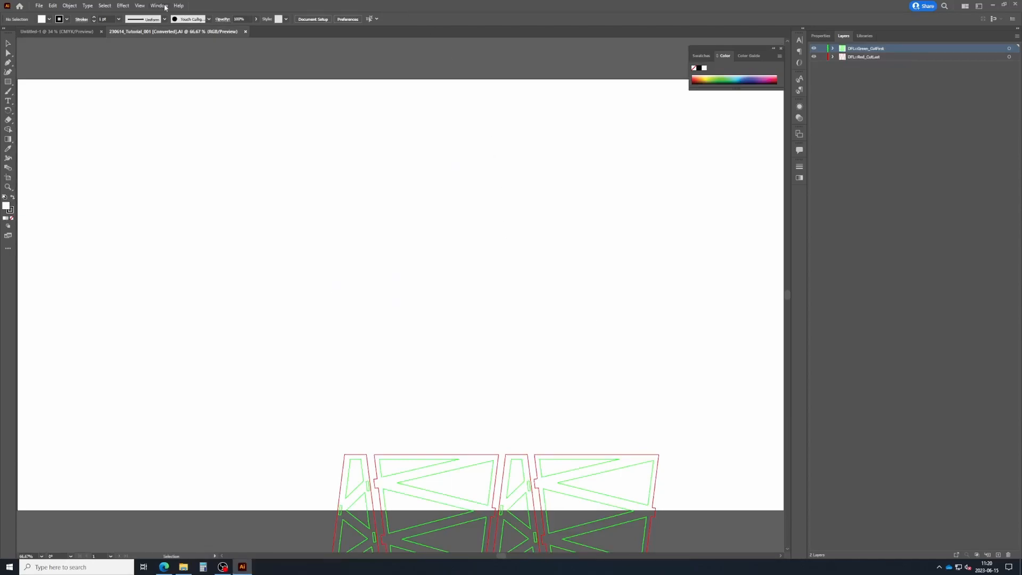
Confirm 'Paste Remembers Layers' is checked in the Layers panel menu
click(158, 5)
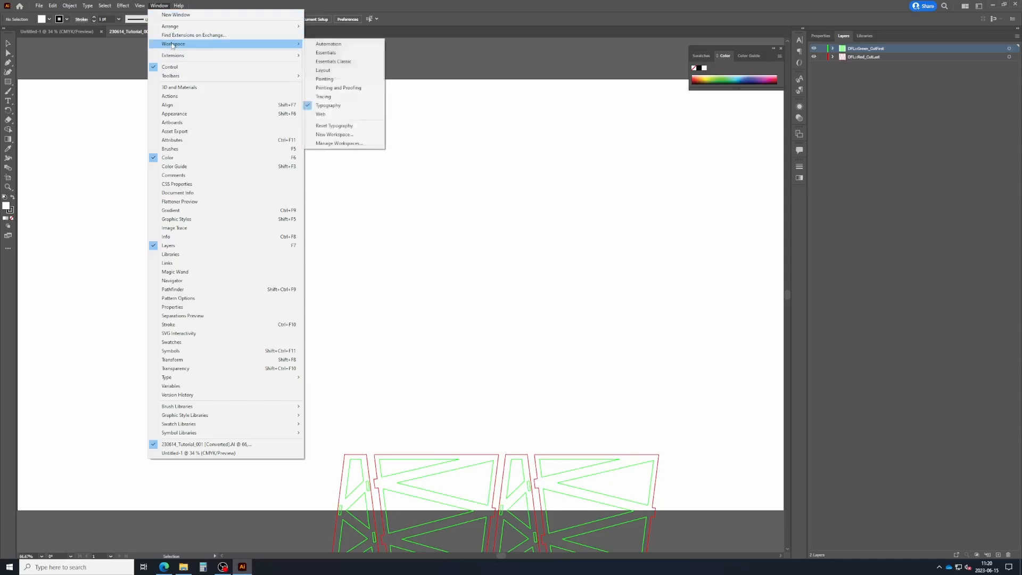
mouse_move(328, 105)
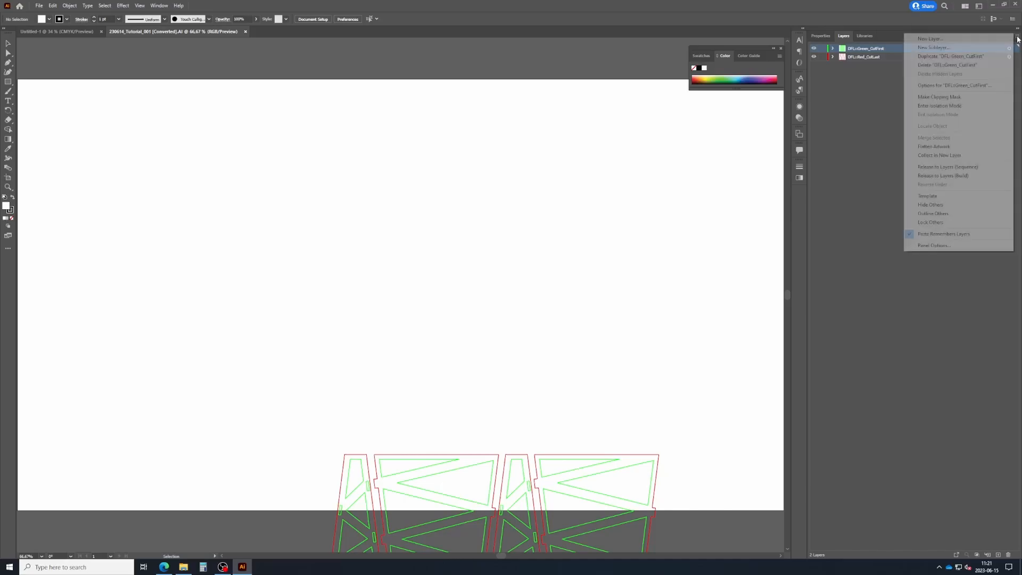
mouse_move(943, 233)
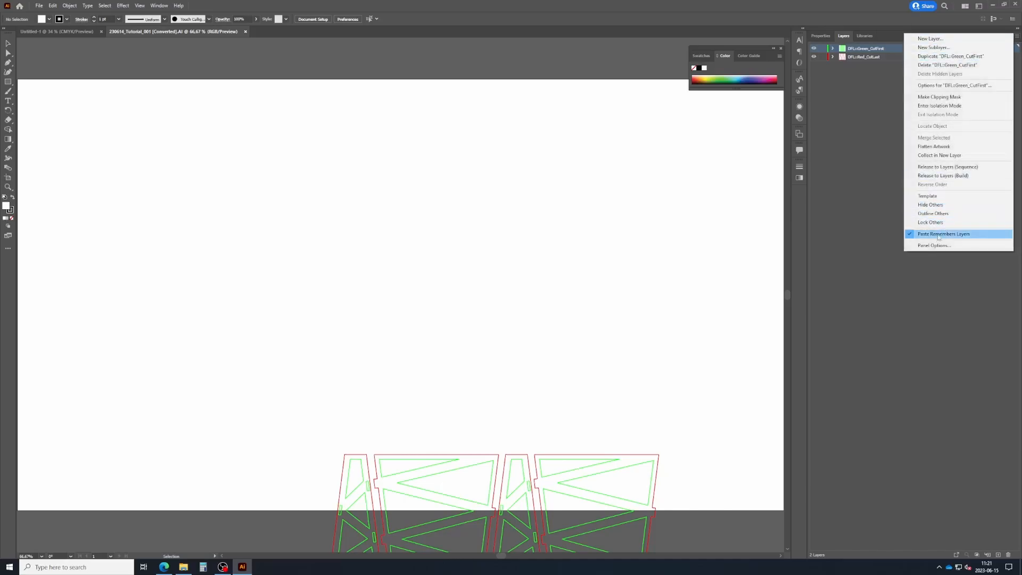
mouse_move(1016, 39)
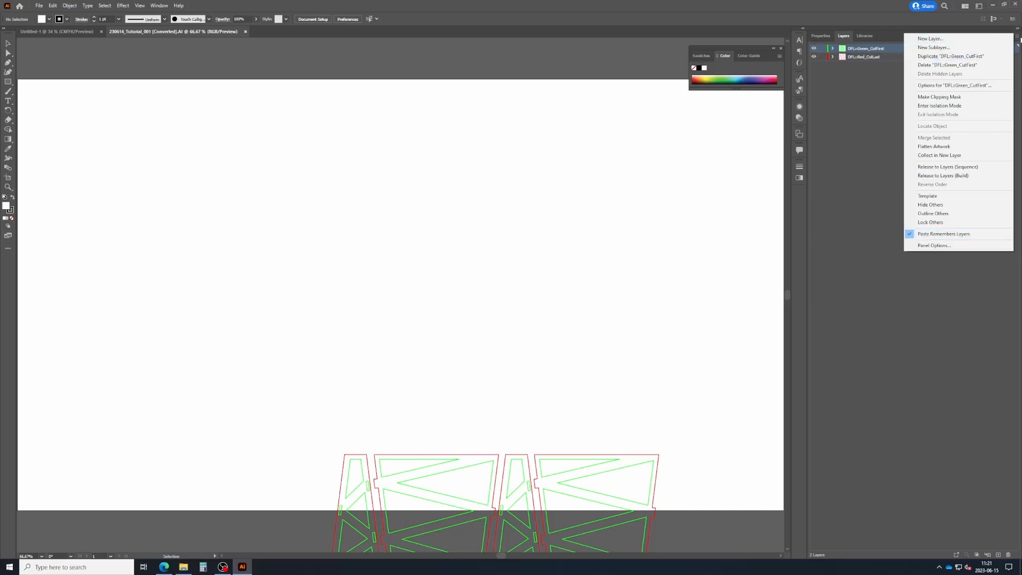
click(657, 396)
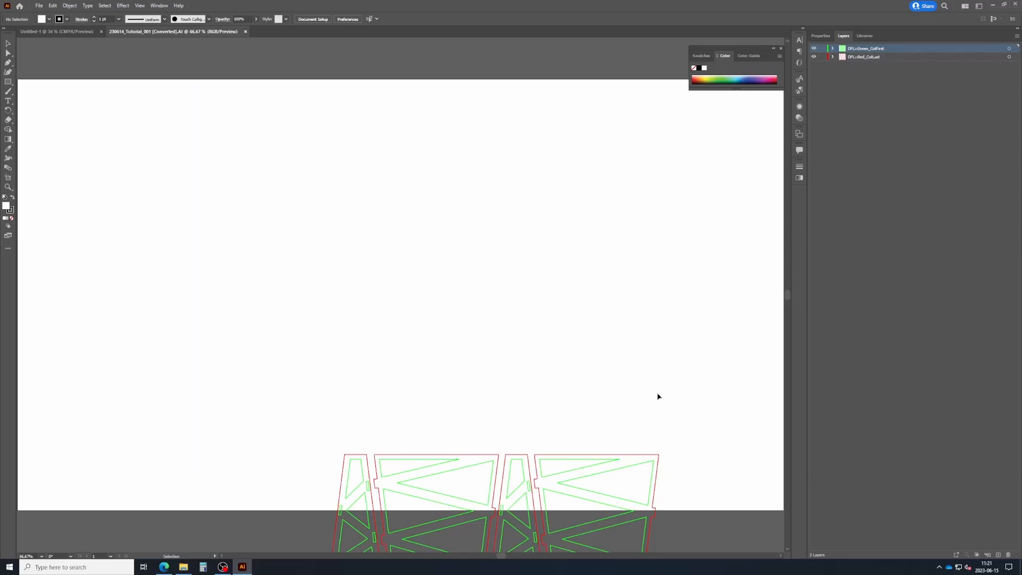
mouse_move(663, 392)
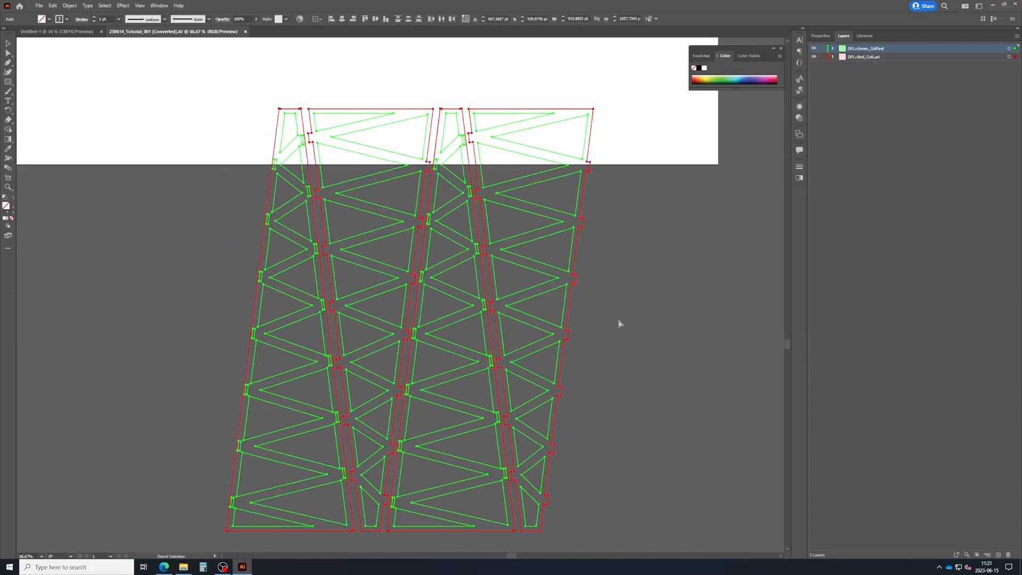
Paste the copied tutorial parts into the Untitled-1 KTH template document
click(391, 326)
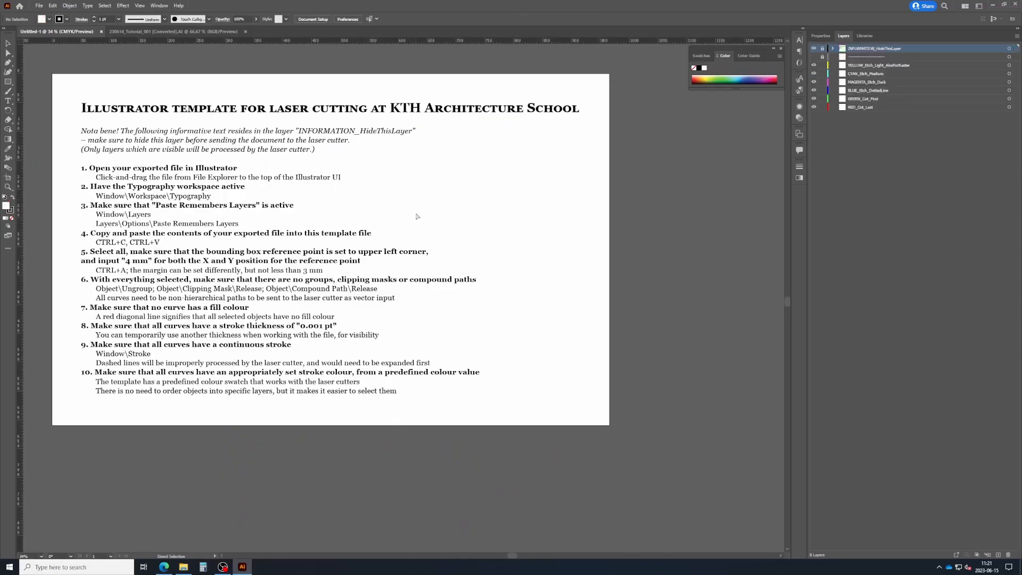
key(ctrl+v)
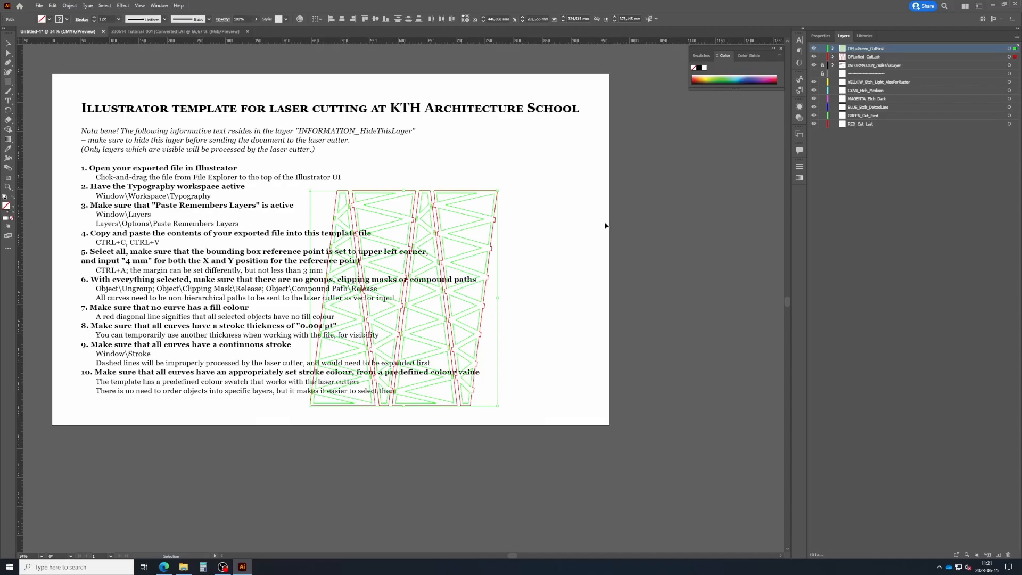
mouse_move(296, 169)
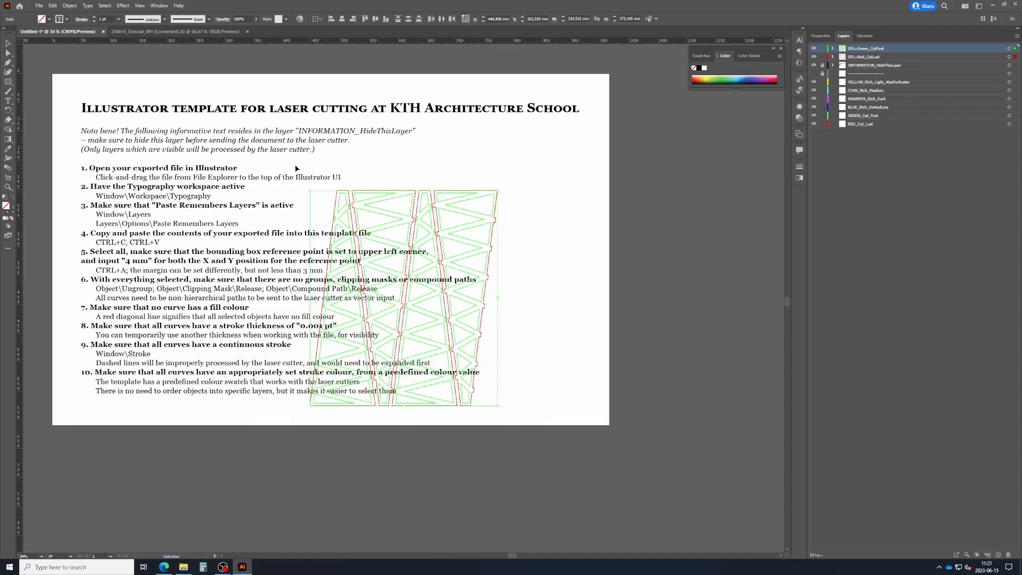
Place parts at X 4 mm, Y 4 mm, hide INFORMATION layer, confirm no groups or masks
click(544, 238)
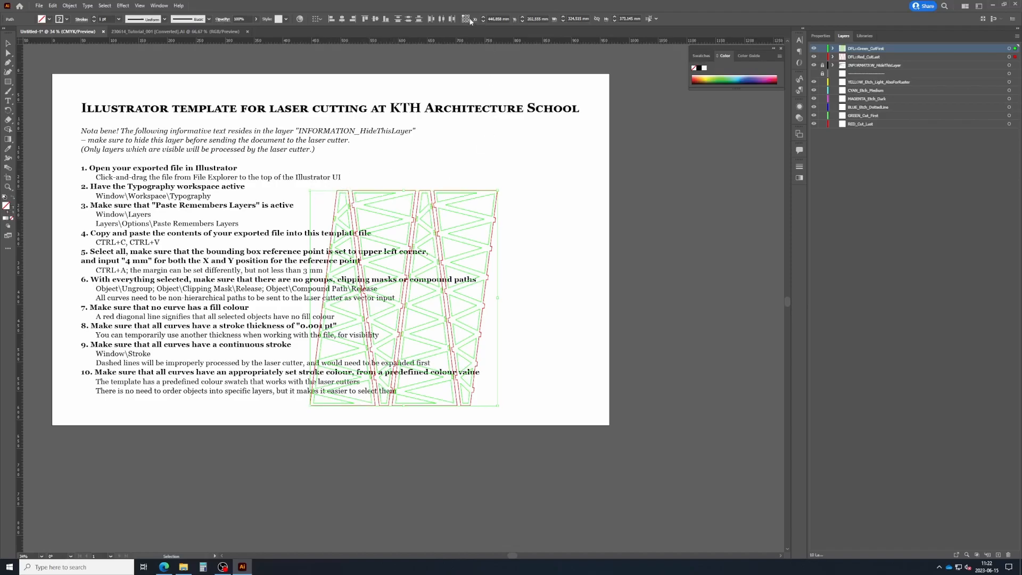
mouse_move(467, 25)
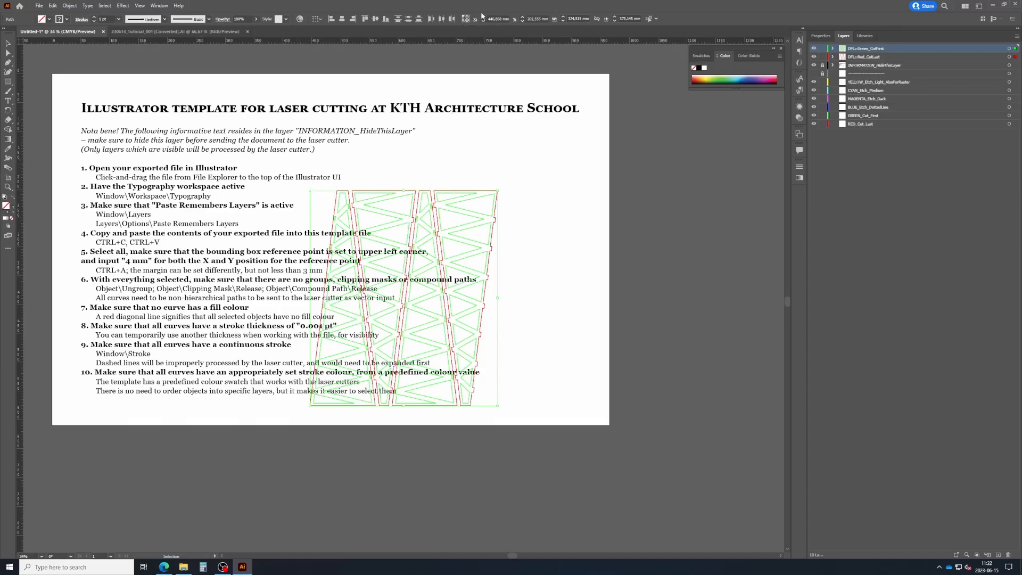
mouse_move(465, 19)
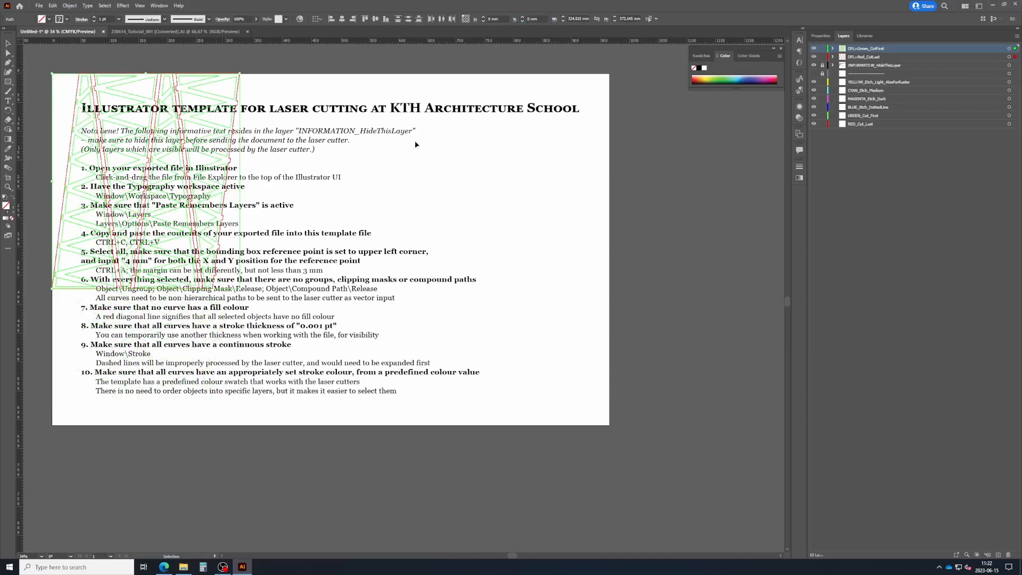
click(822, 65)
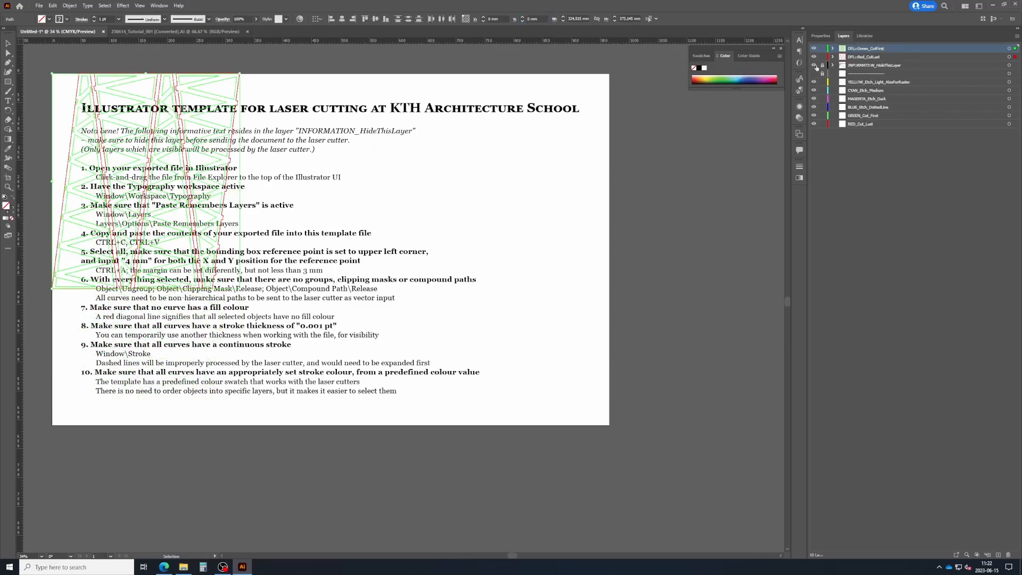
click(813, 65)
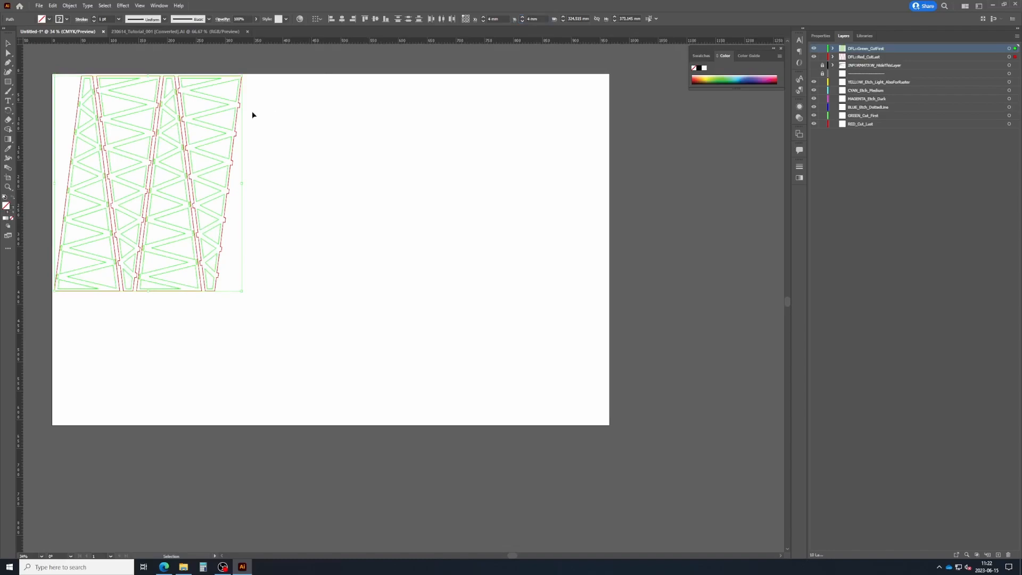
mouse_move(393, 207)
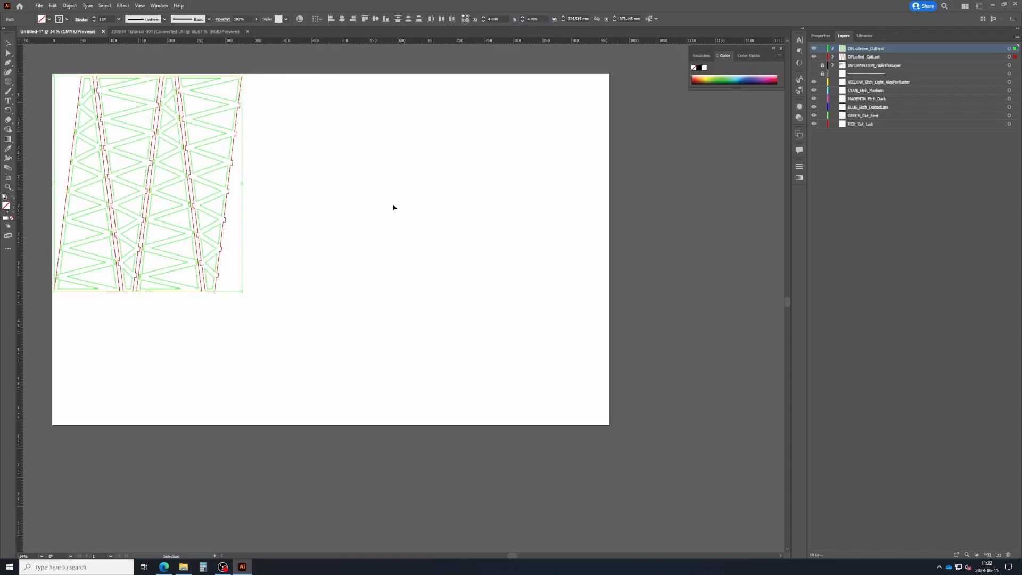
mouse_move(516, 217)
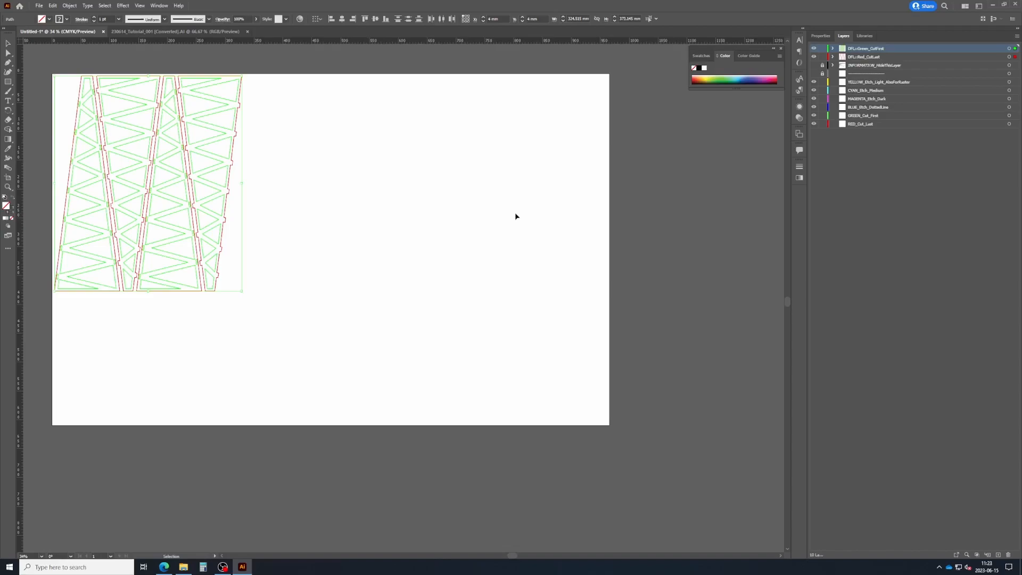
mouse_move(519, 213)
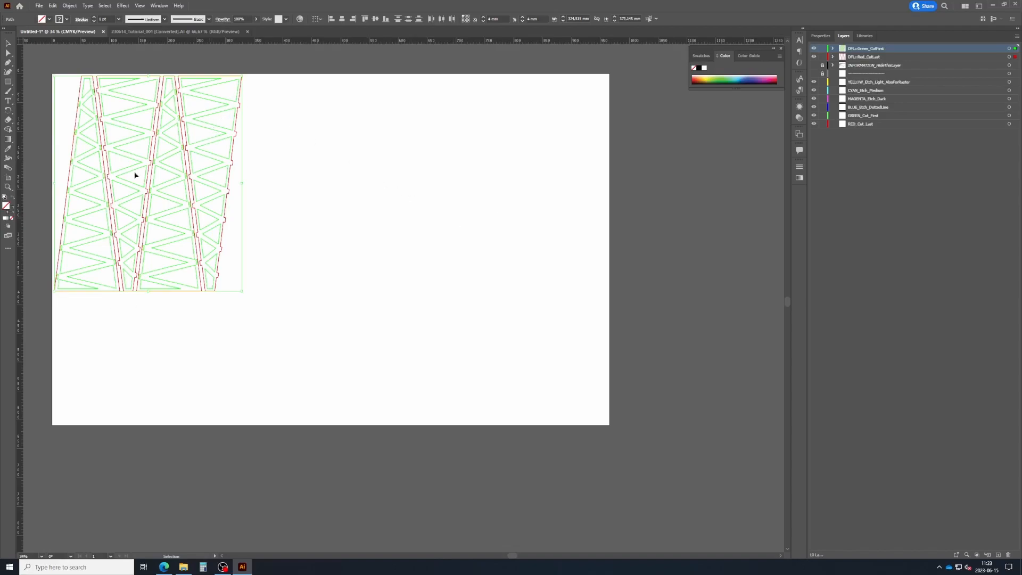
click(69, 6)
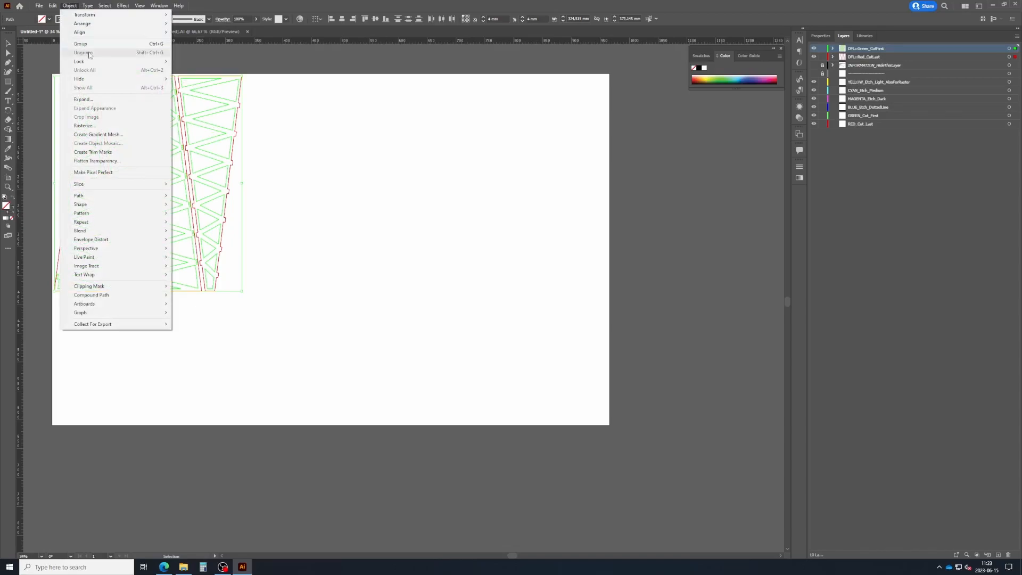
mouse_move(89, 286)
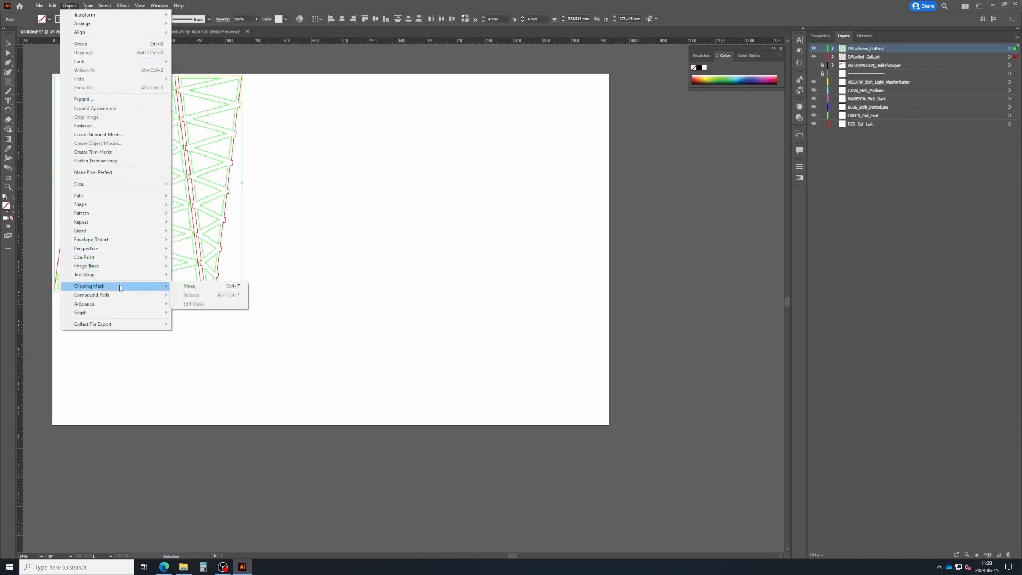
mouse_move(189, 294)
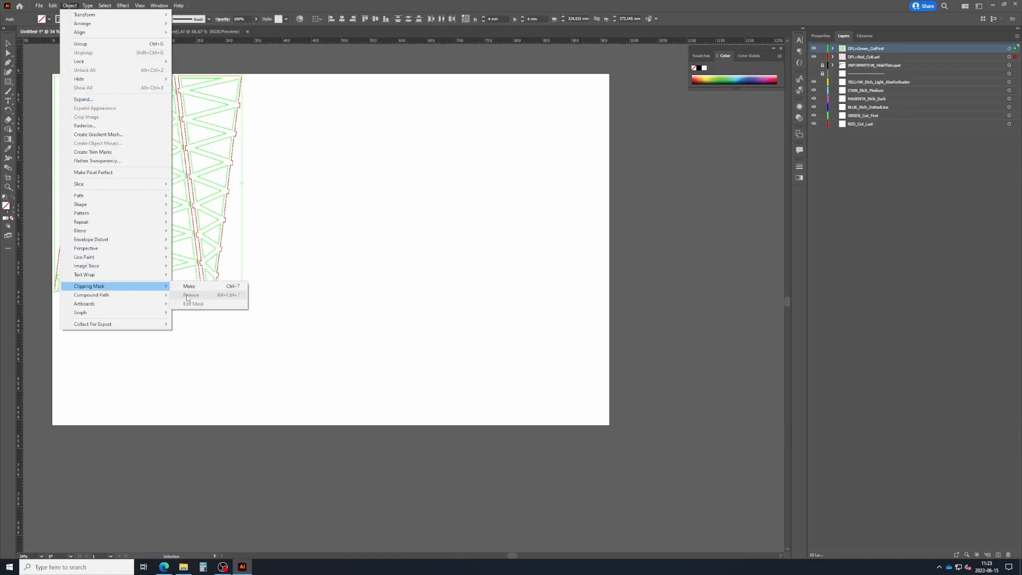
mouse_move(91, 295)
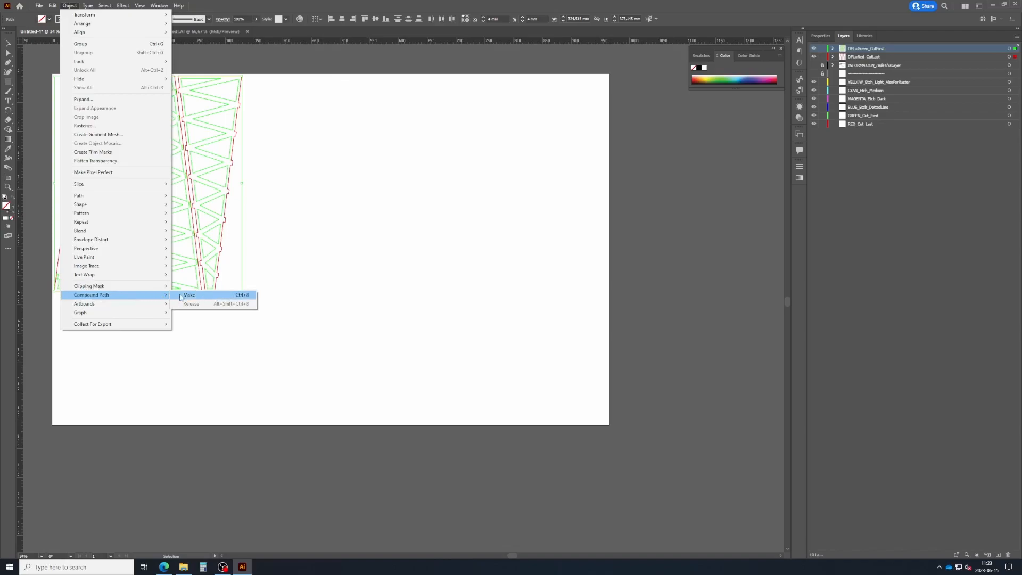
mouse_move(190, 304)
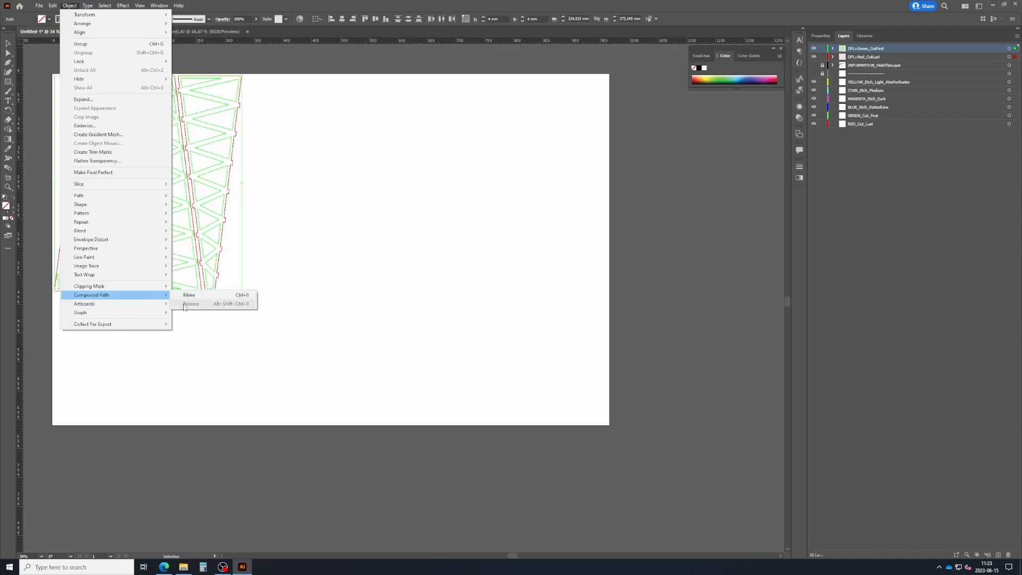
click(191, 303)
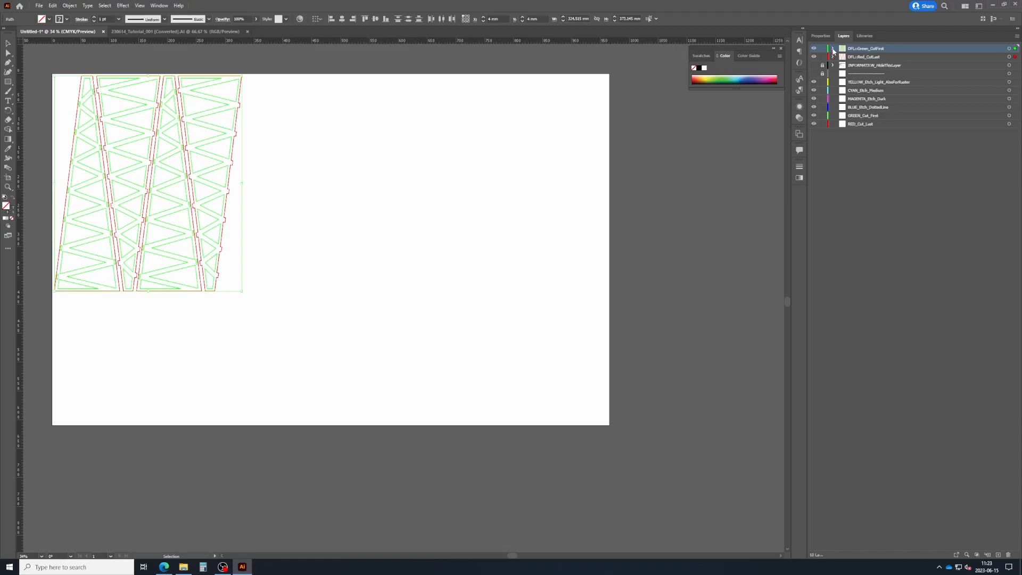
Inspect the DFL-Green_CutFirst layer's separate paths and check the parts' 0.001 pt stroke
click(833, 48)
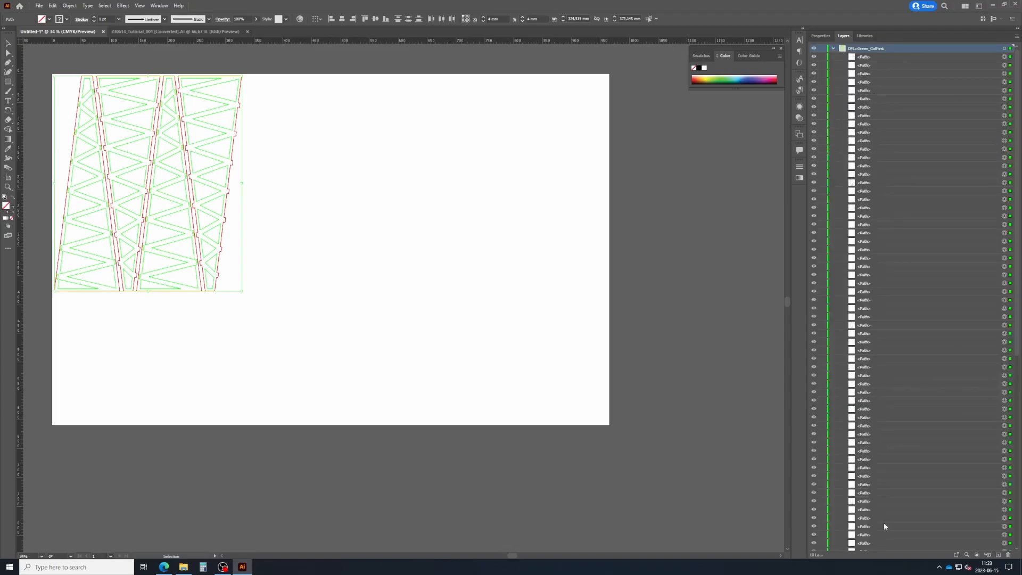
click(833, 49)
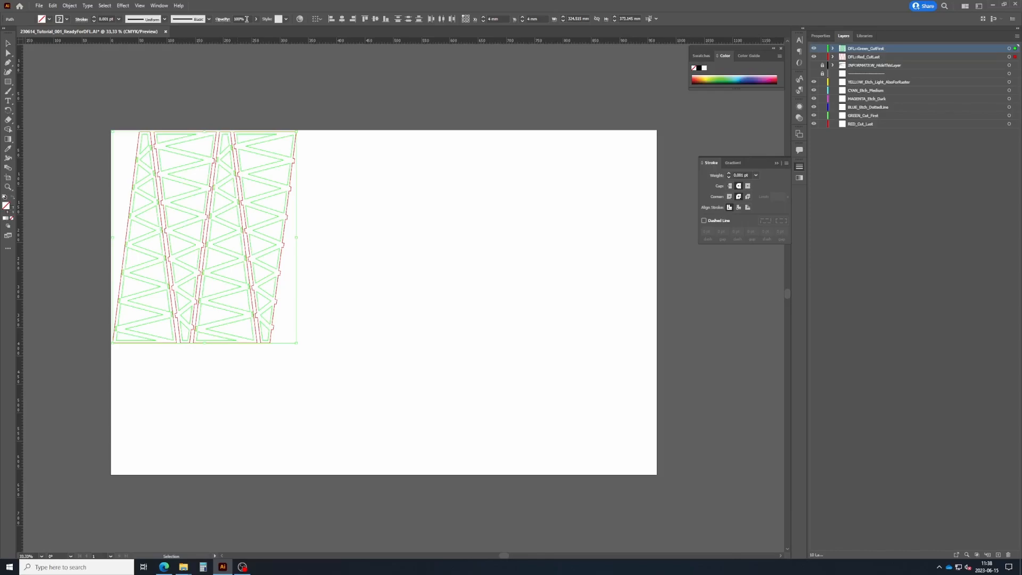
triple_click(239, 18)
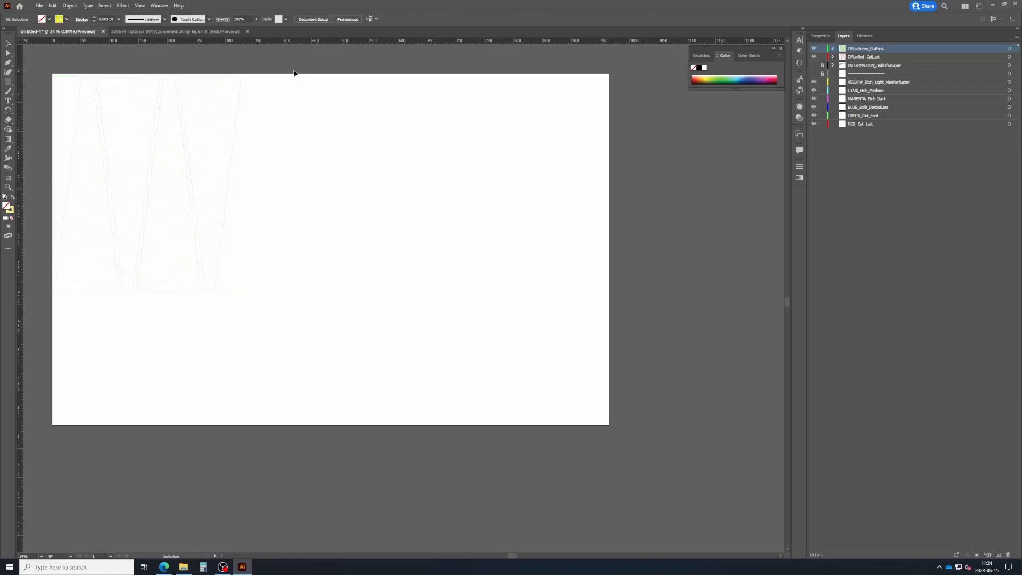
mouse_move(271, 119)
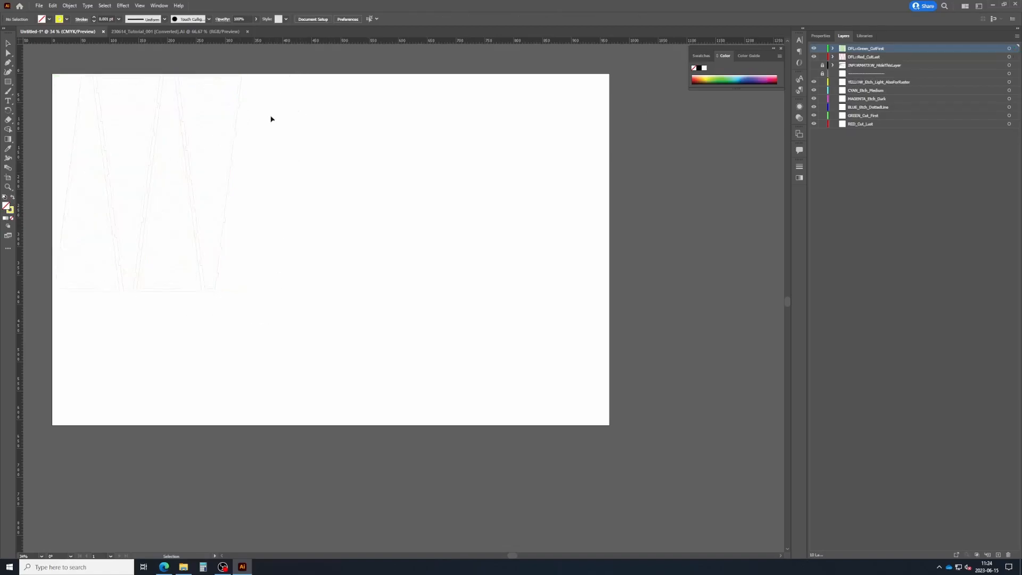
mouse_move(90, 96)
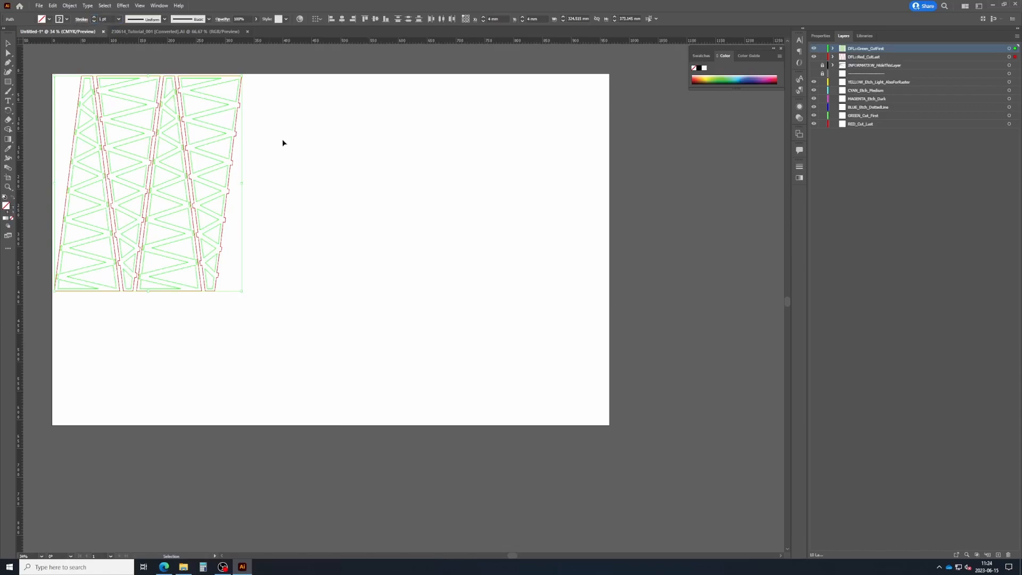
Open the Color panel to inspect the selected parts' fill and stroke colours
click(253, 316)
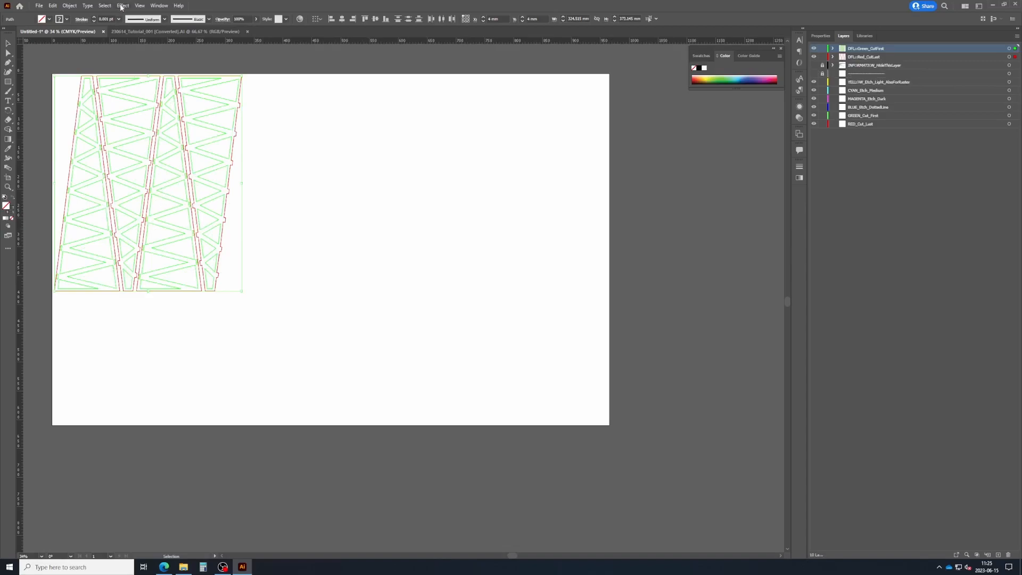
Verify in the Stroke panel a 0.001 pt weight with Dashed Line unchecked
click(799, 165)
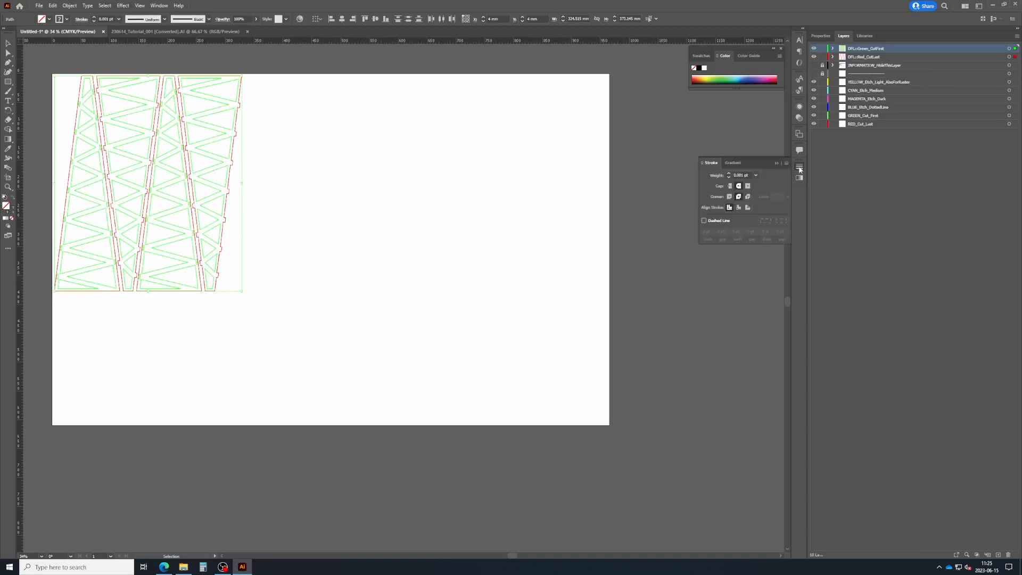
click(159, 6)
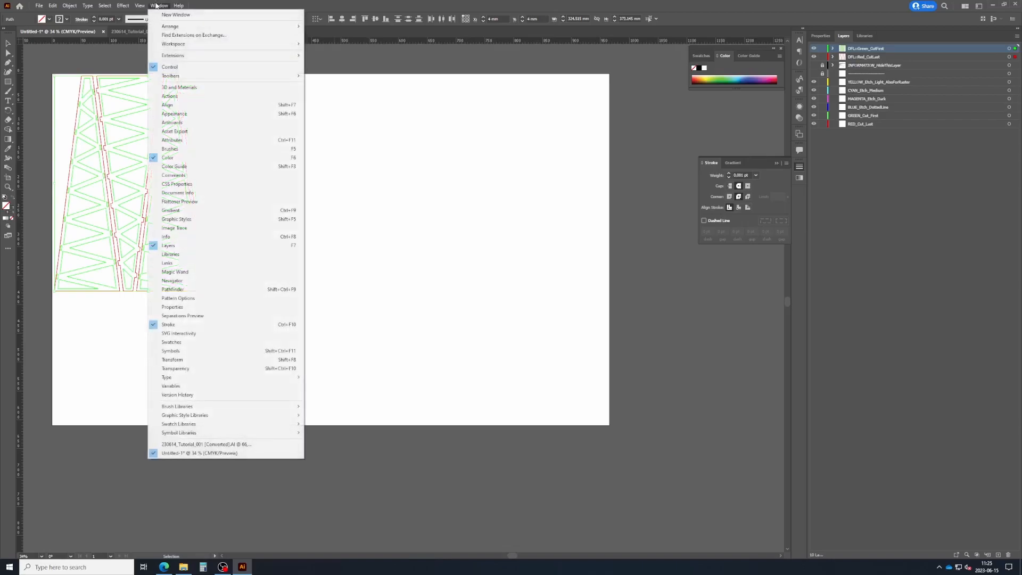
click(178, 5)
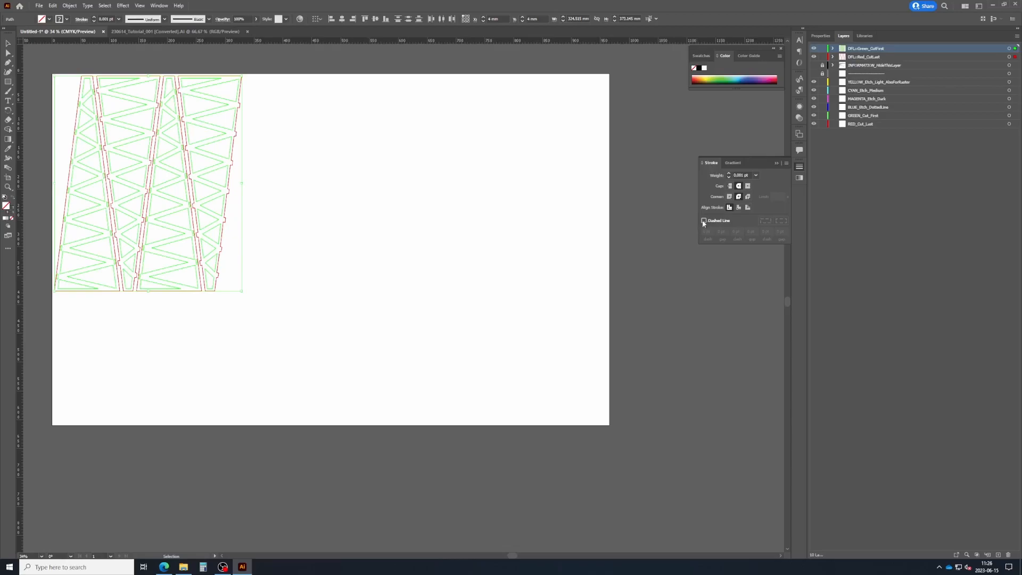
click(703, 221)
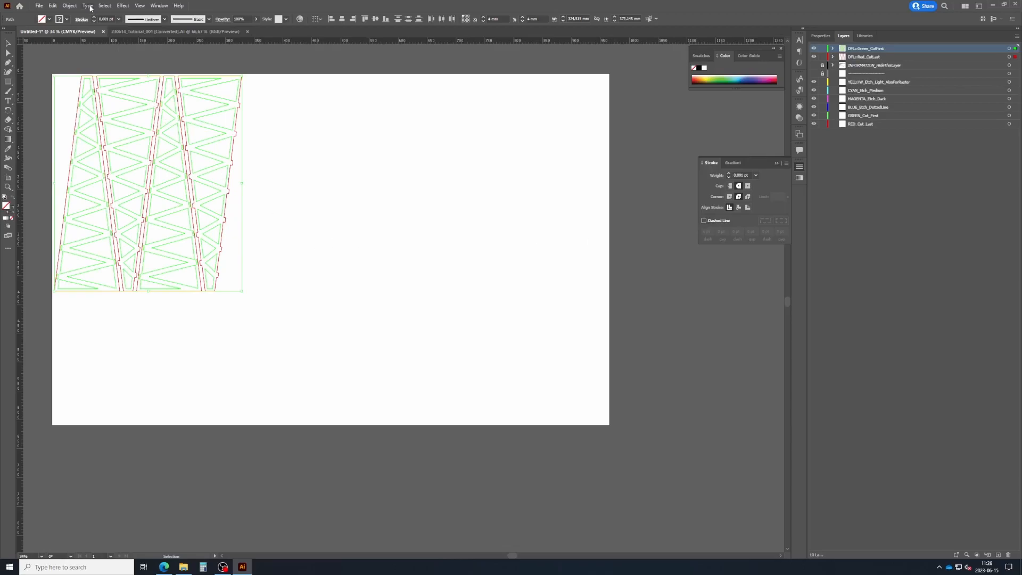
click(69, 5)
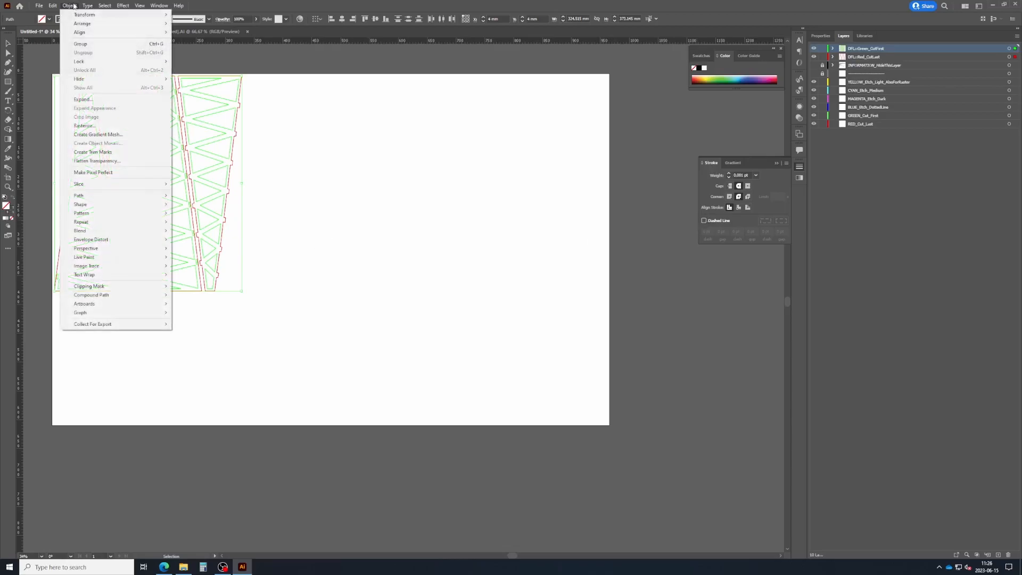
click(83, 99)
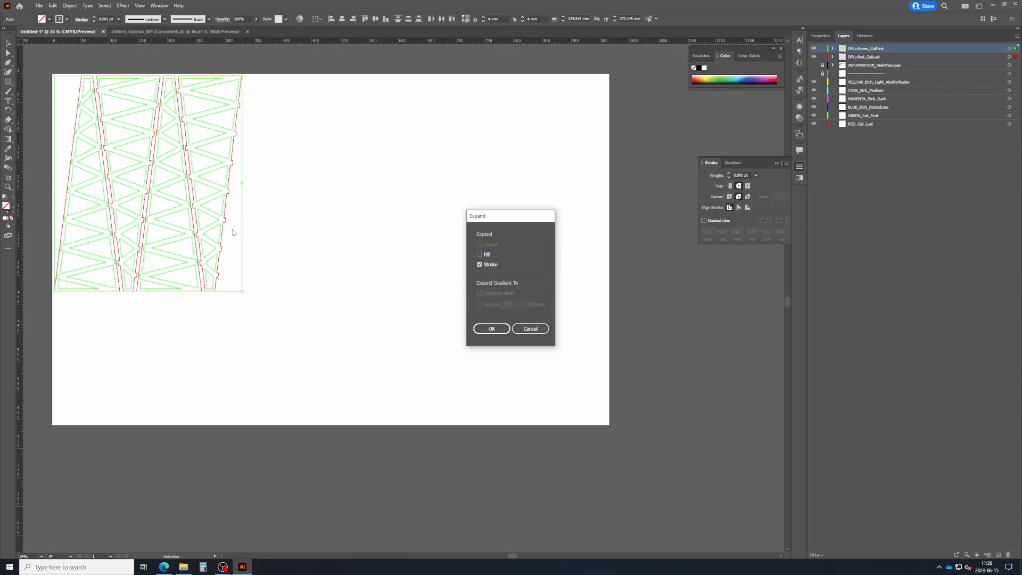
mouse_move(238, 224)
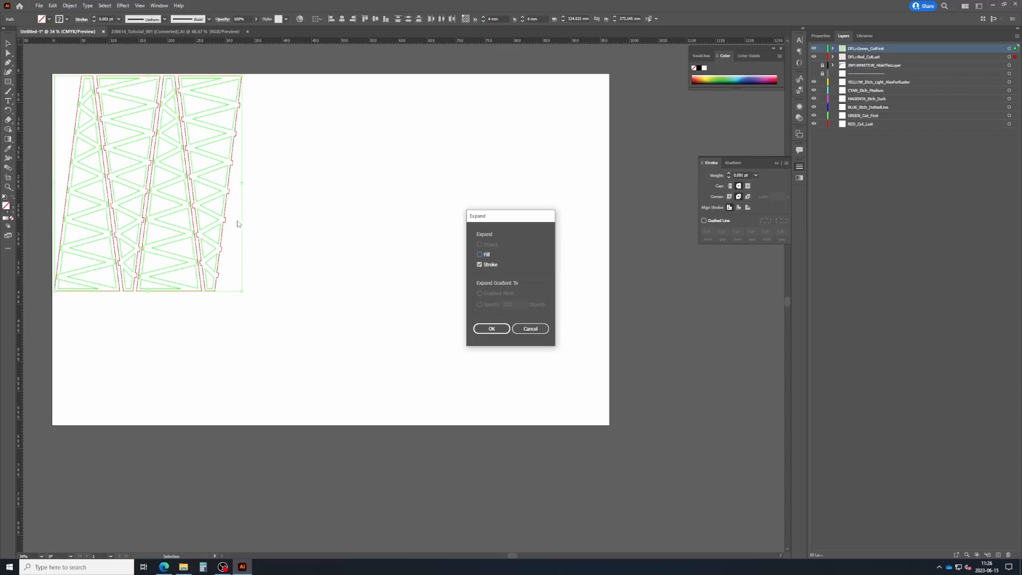
mouse_move(526, 324)
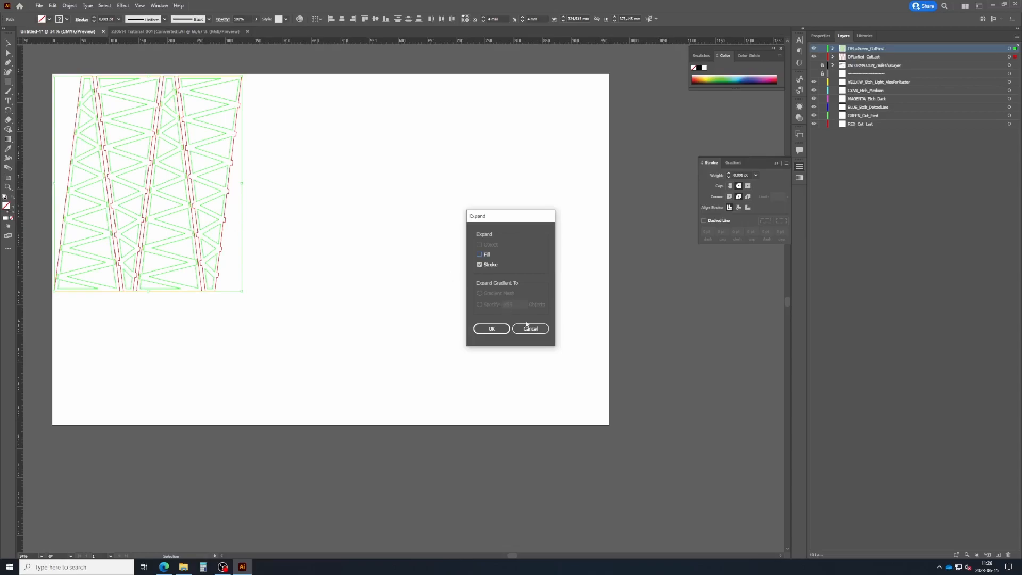
click(491, 327)
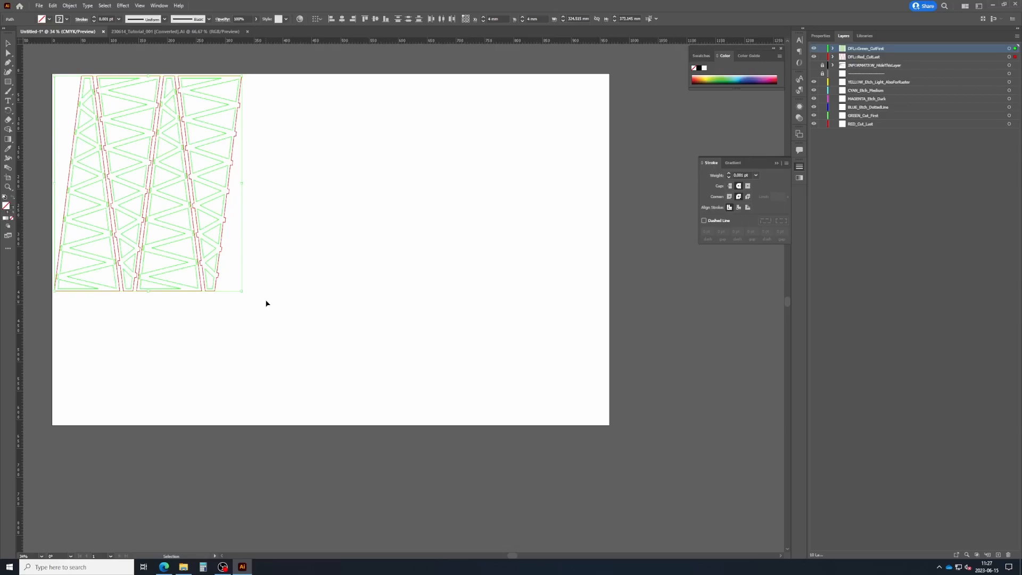
mouse_move(662, 194)
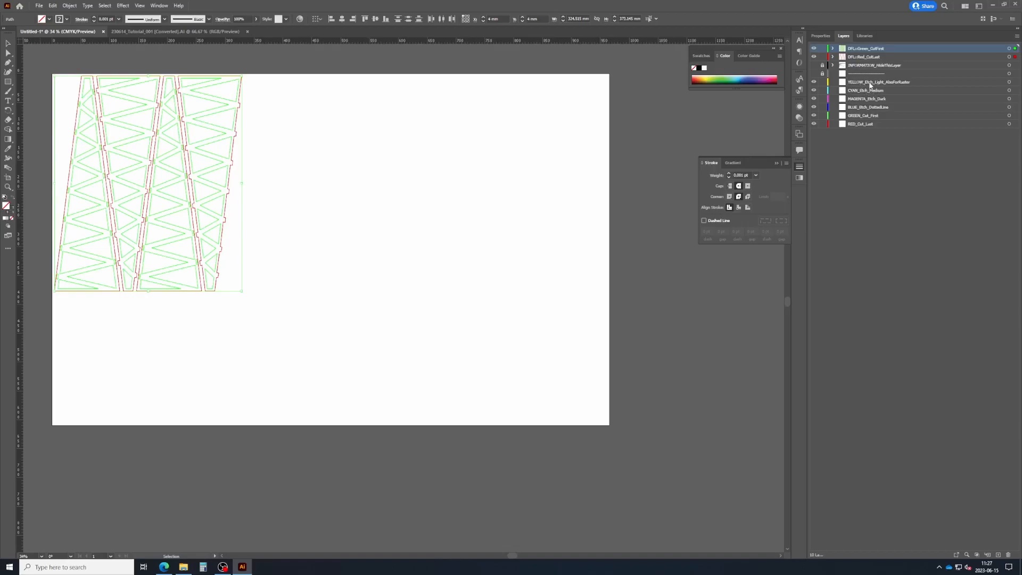
mouse_move(870, 90)
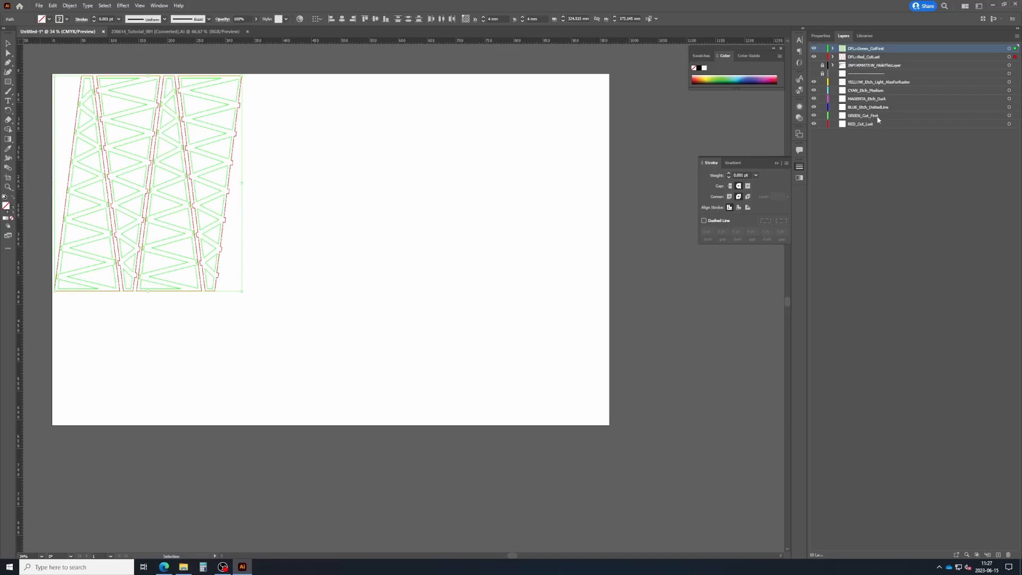
mouse_move(874, 124)
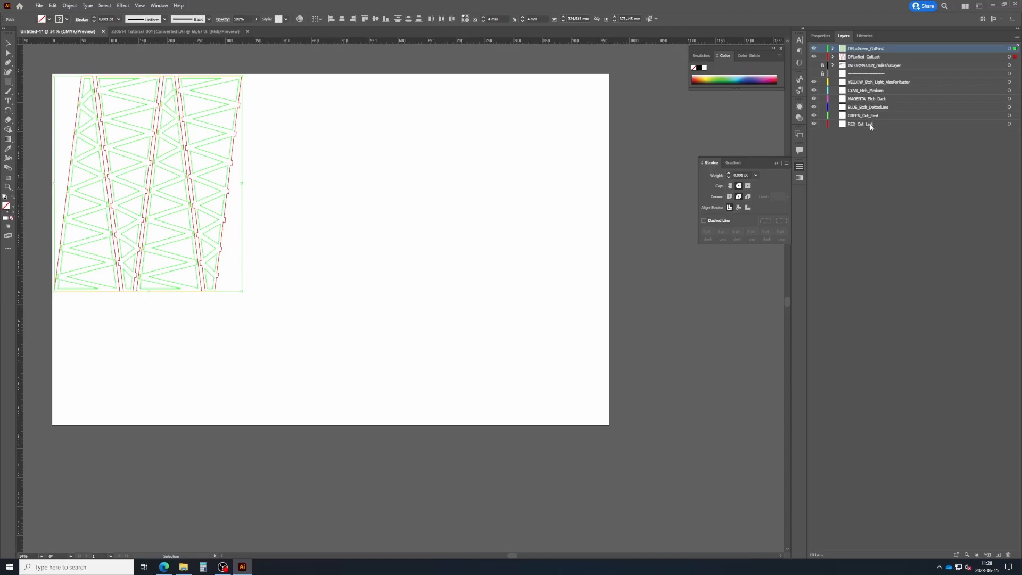
mouse_move(870, 136)
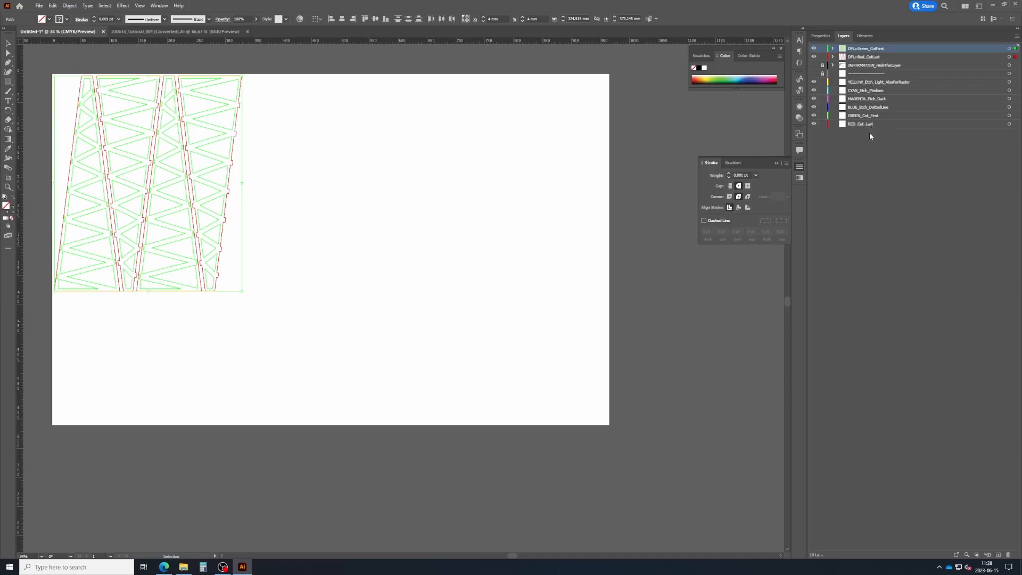
mouse_move(869, 137)
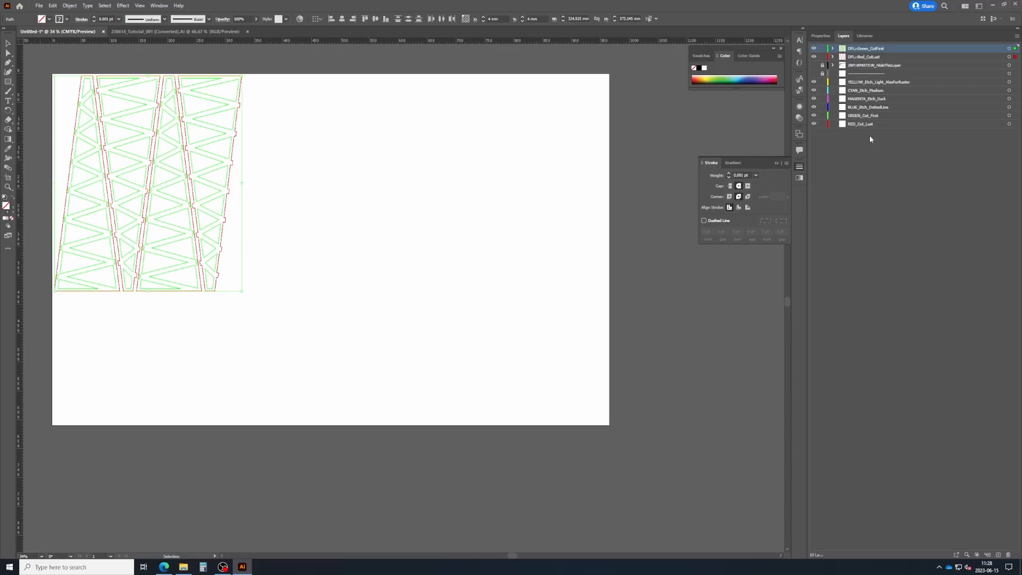
mouse_move(291, 224)
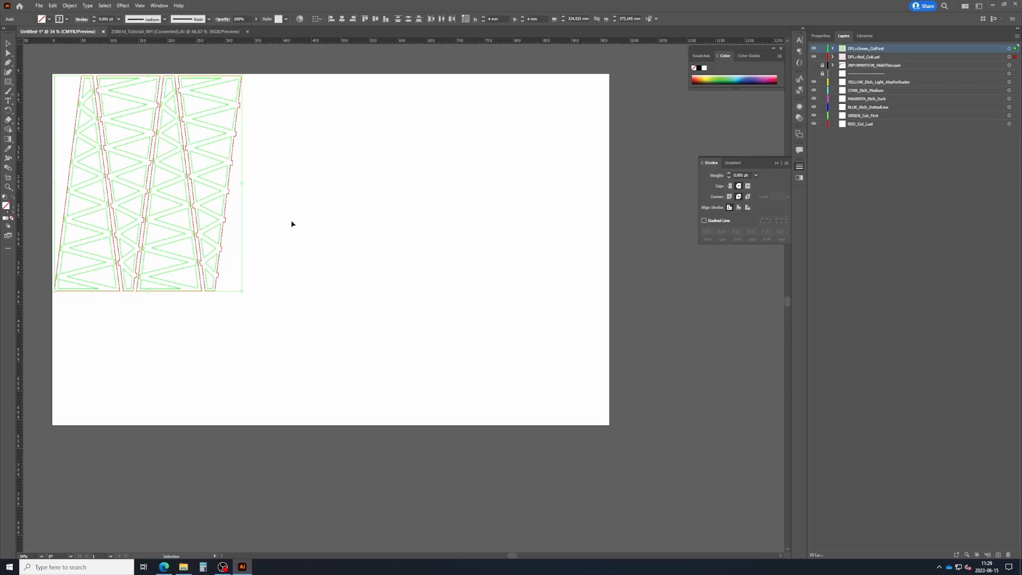
mouse_move(302, 167)
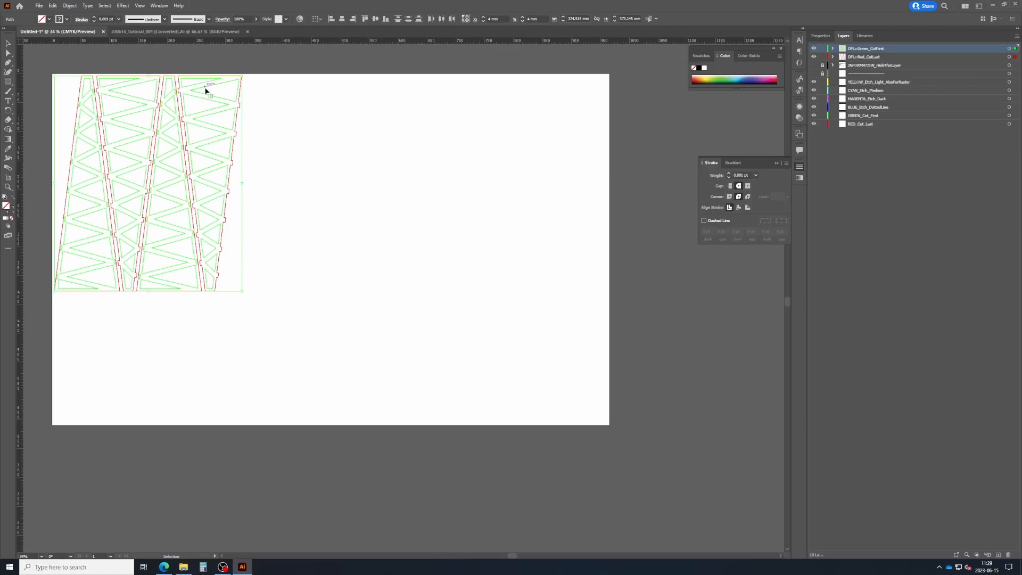
mouse_move(204, 90)
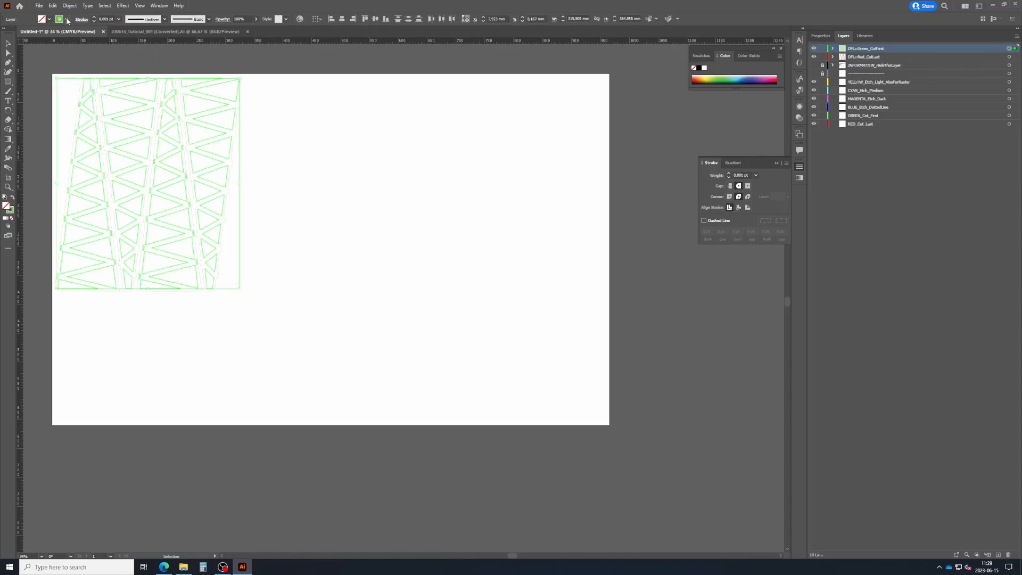
mouse_move(59, 18)
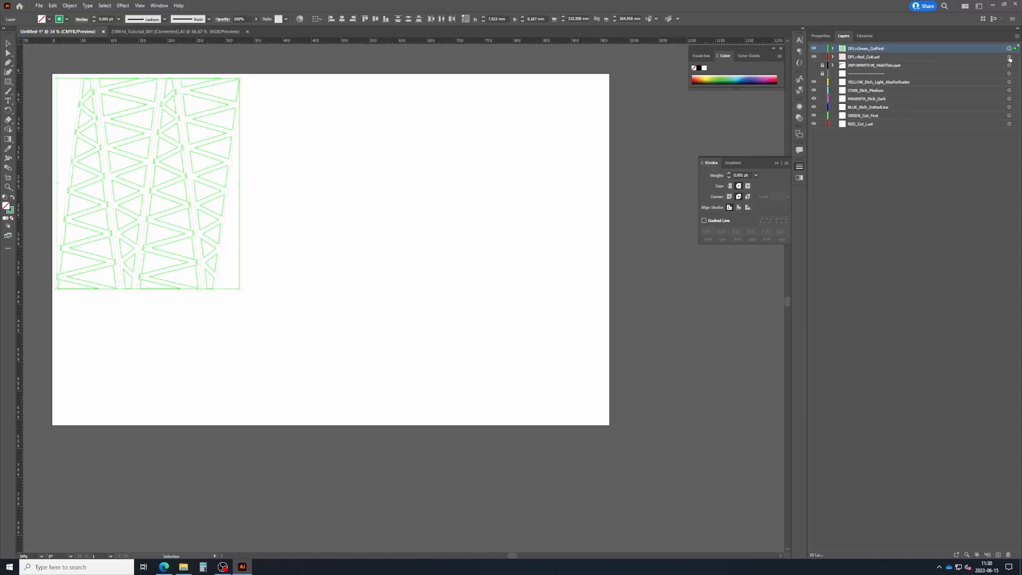
Target the red cut layer in the Layers panel and bring up the cloud-or-computer save prompt
click(863, 57)
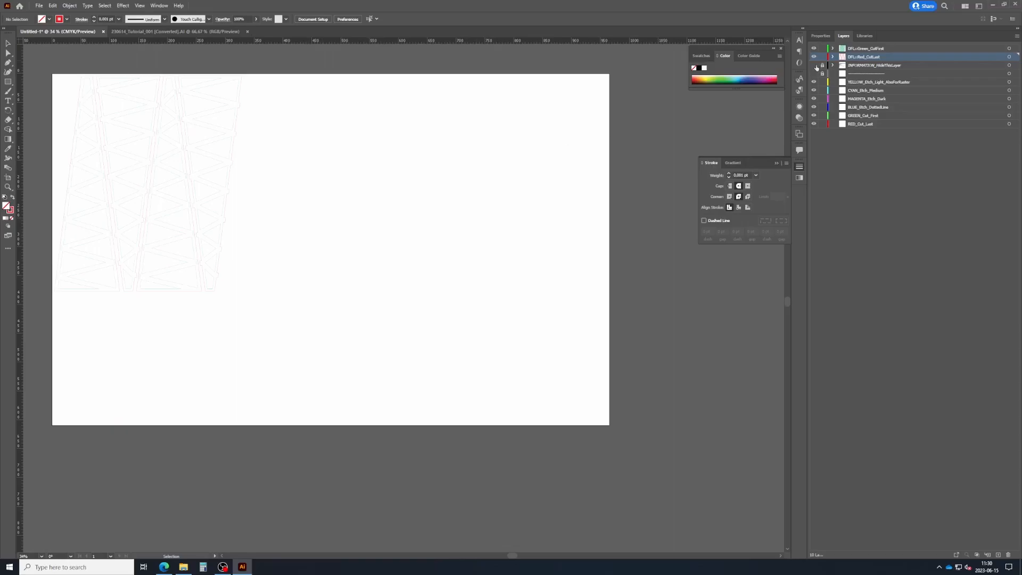
click(813, 65)
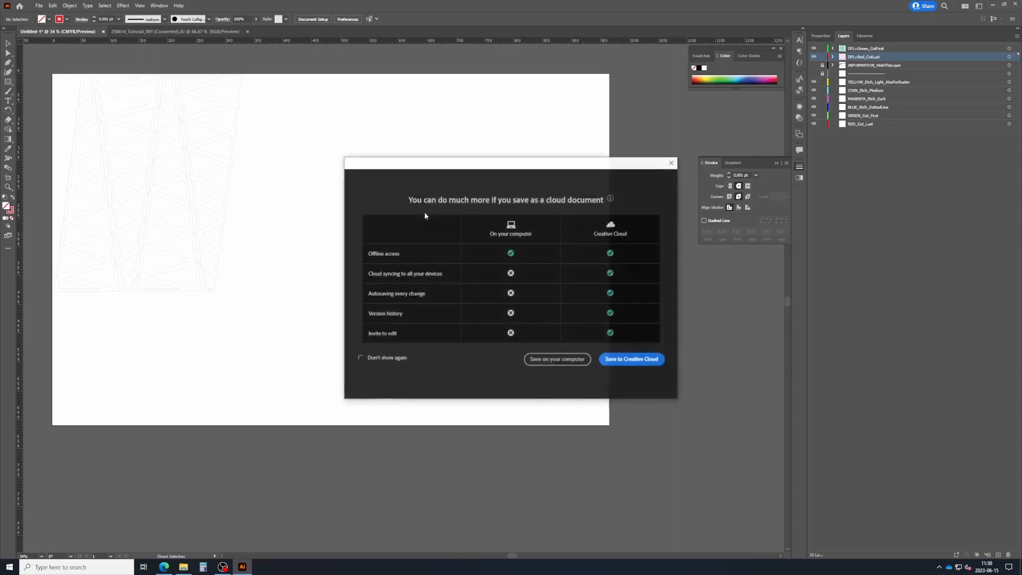
Save to the computer as 230614_Tutorial_001_ReadyForDFL.AI, accepting default Illustrator options
click(556, 358)
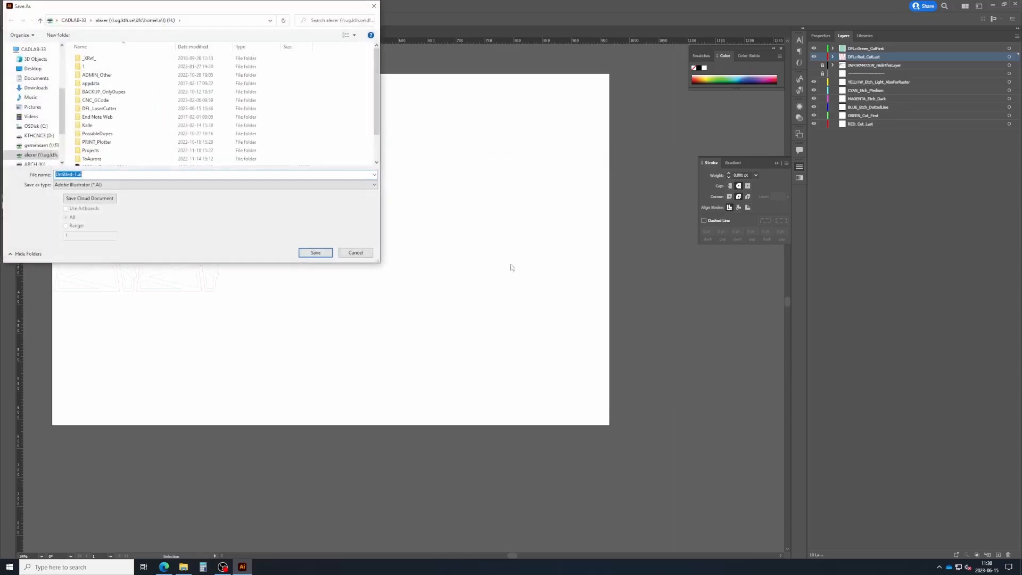
scroll(down, 3)
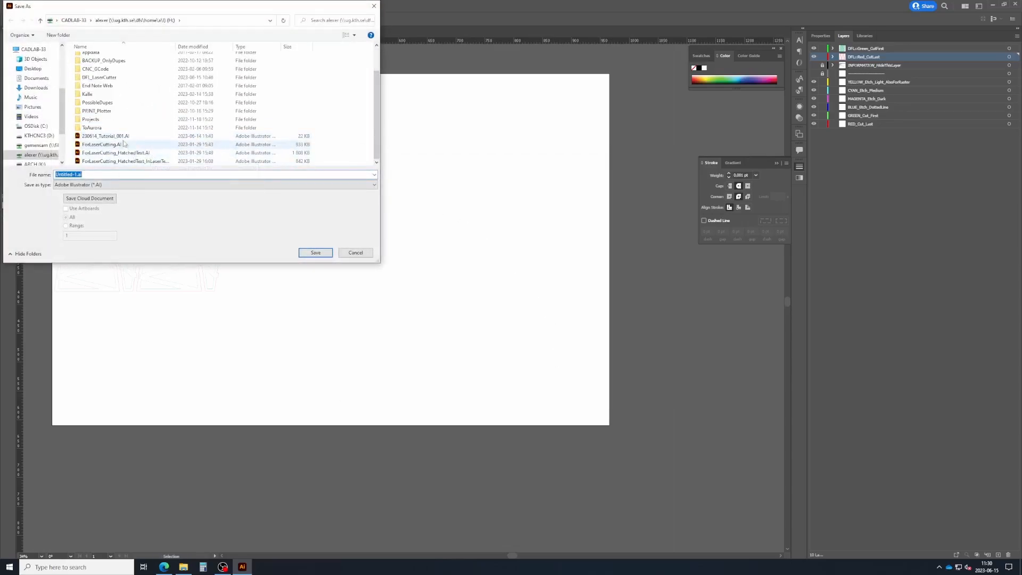
click(108, 135)
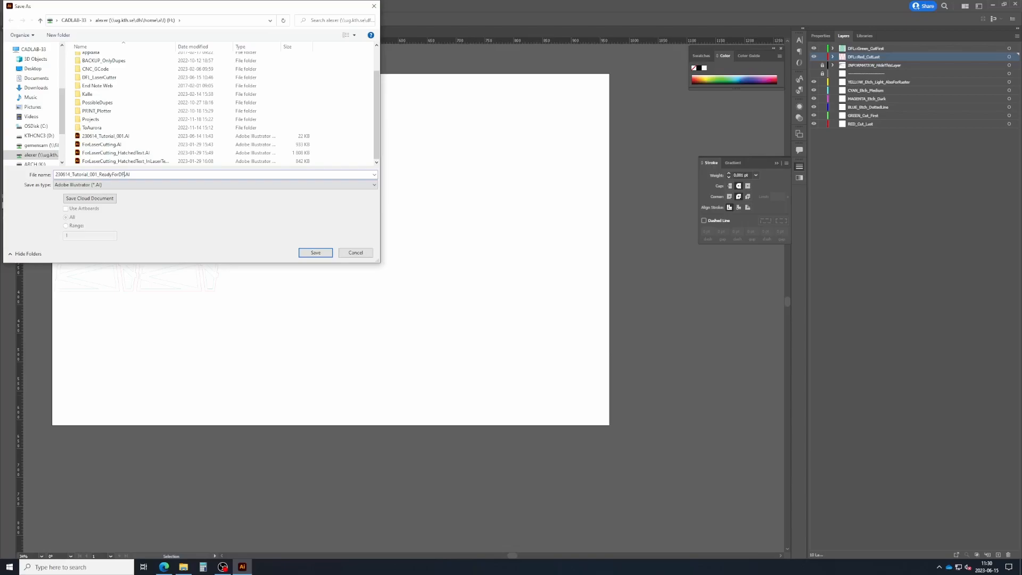
click(316, 252)
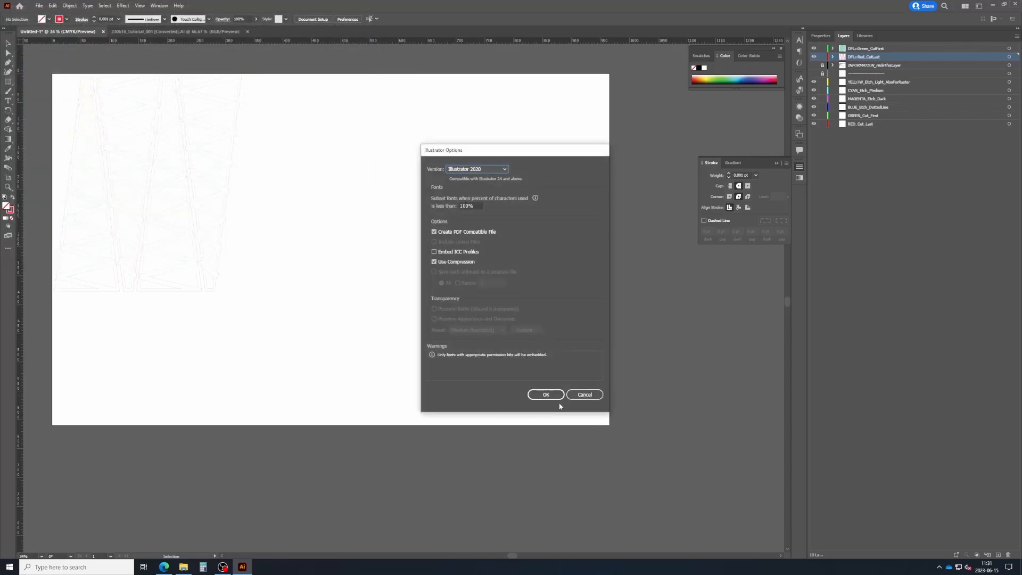
click(545, 395)
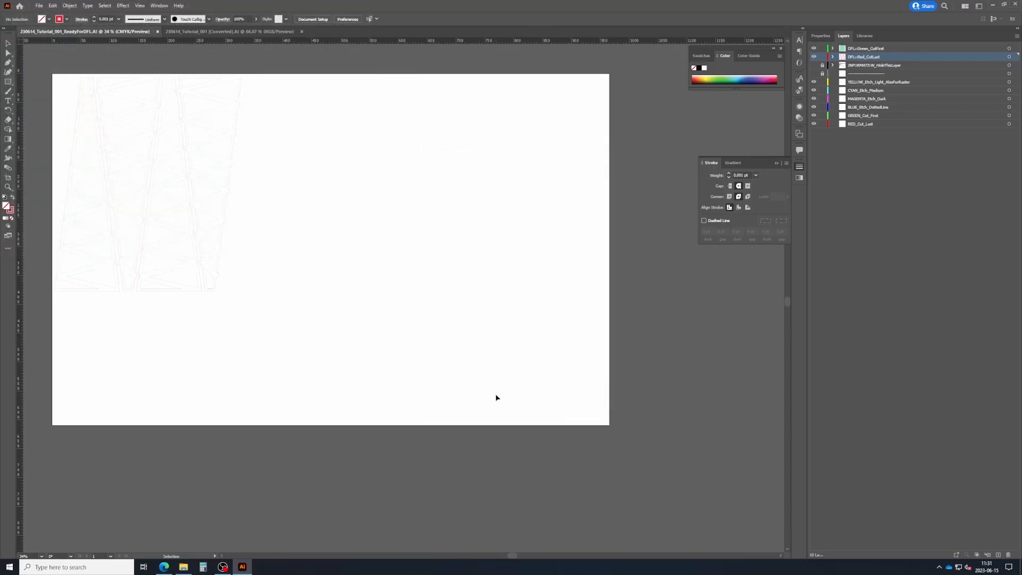